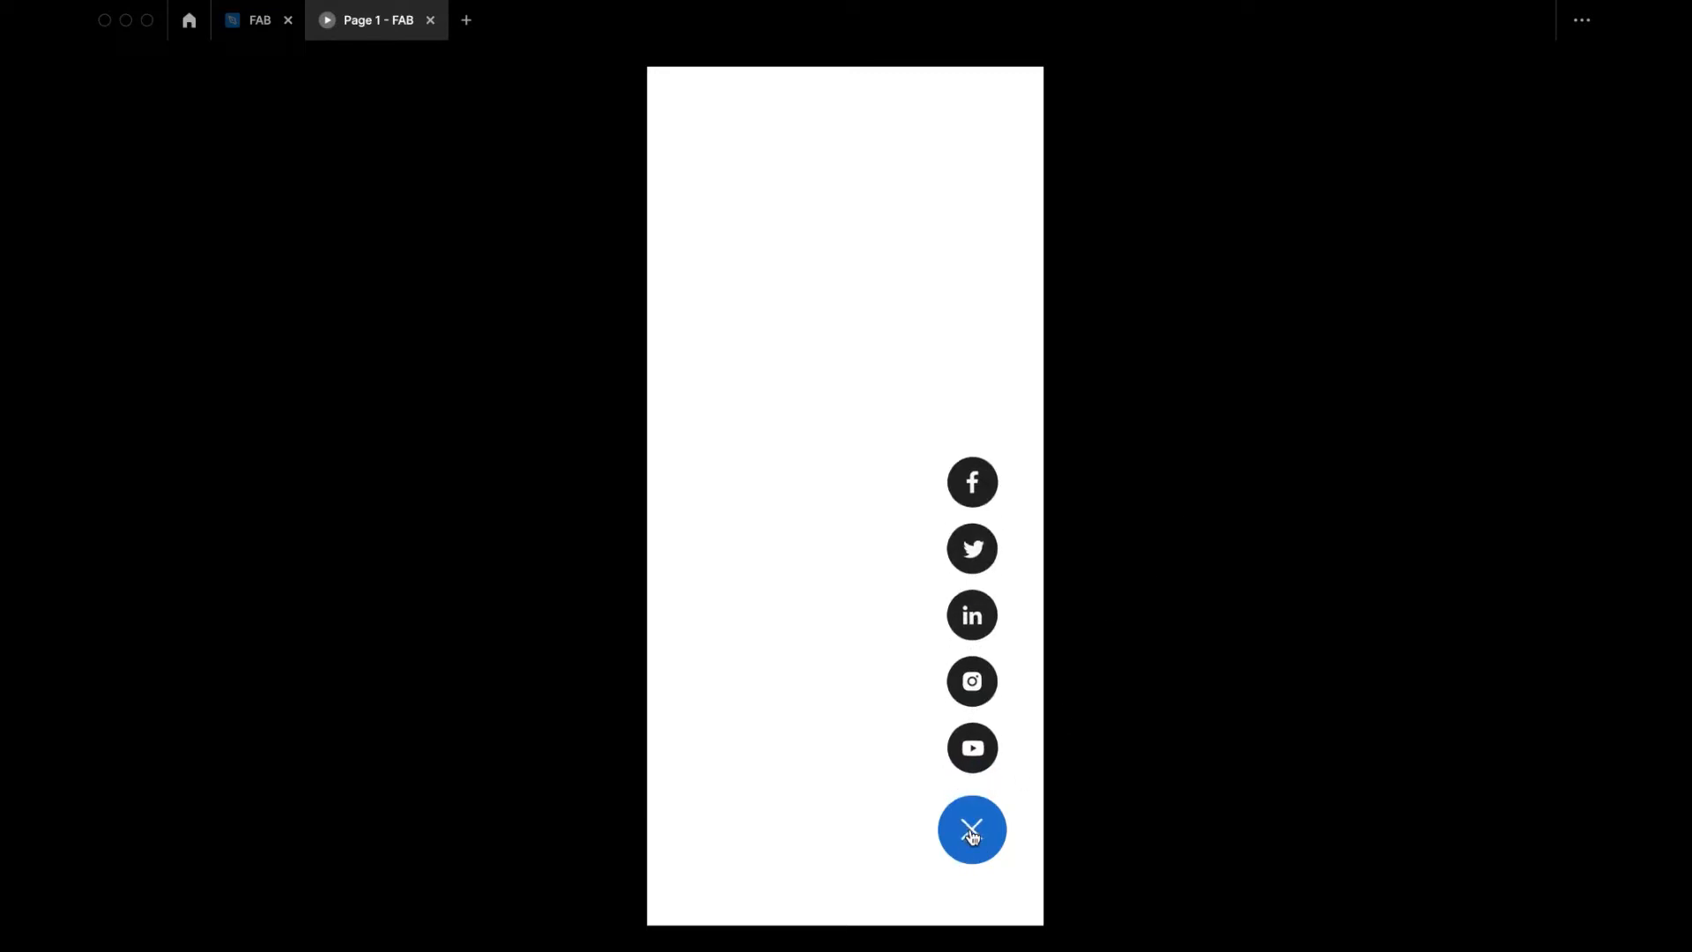
{"action": "mouse_move", "coordinate": [1067, 835]}
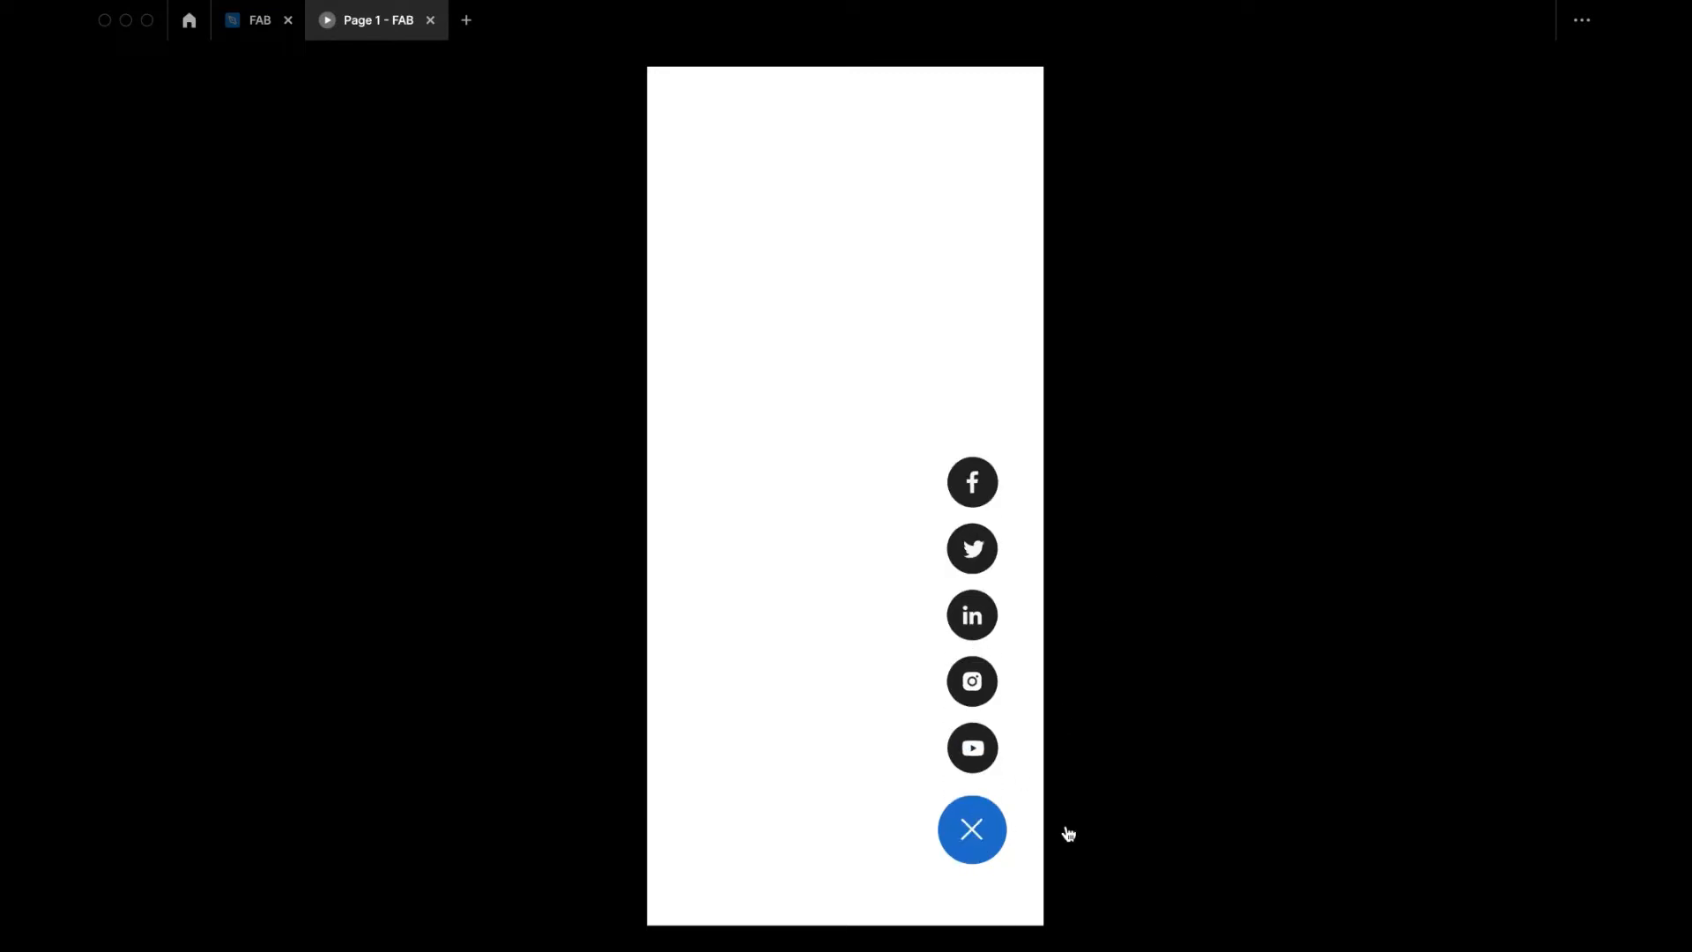
- Toggle the social icon menu closed, open, and closed again in the preview
{"action": "left_click", "coordinate": [971, 828]}
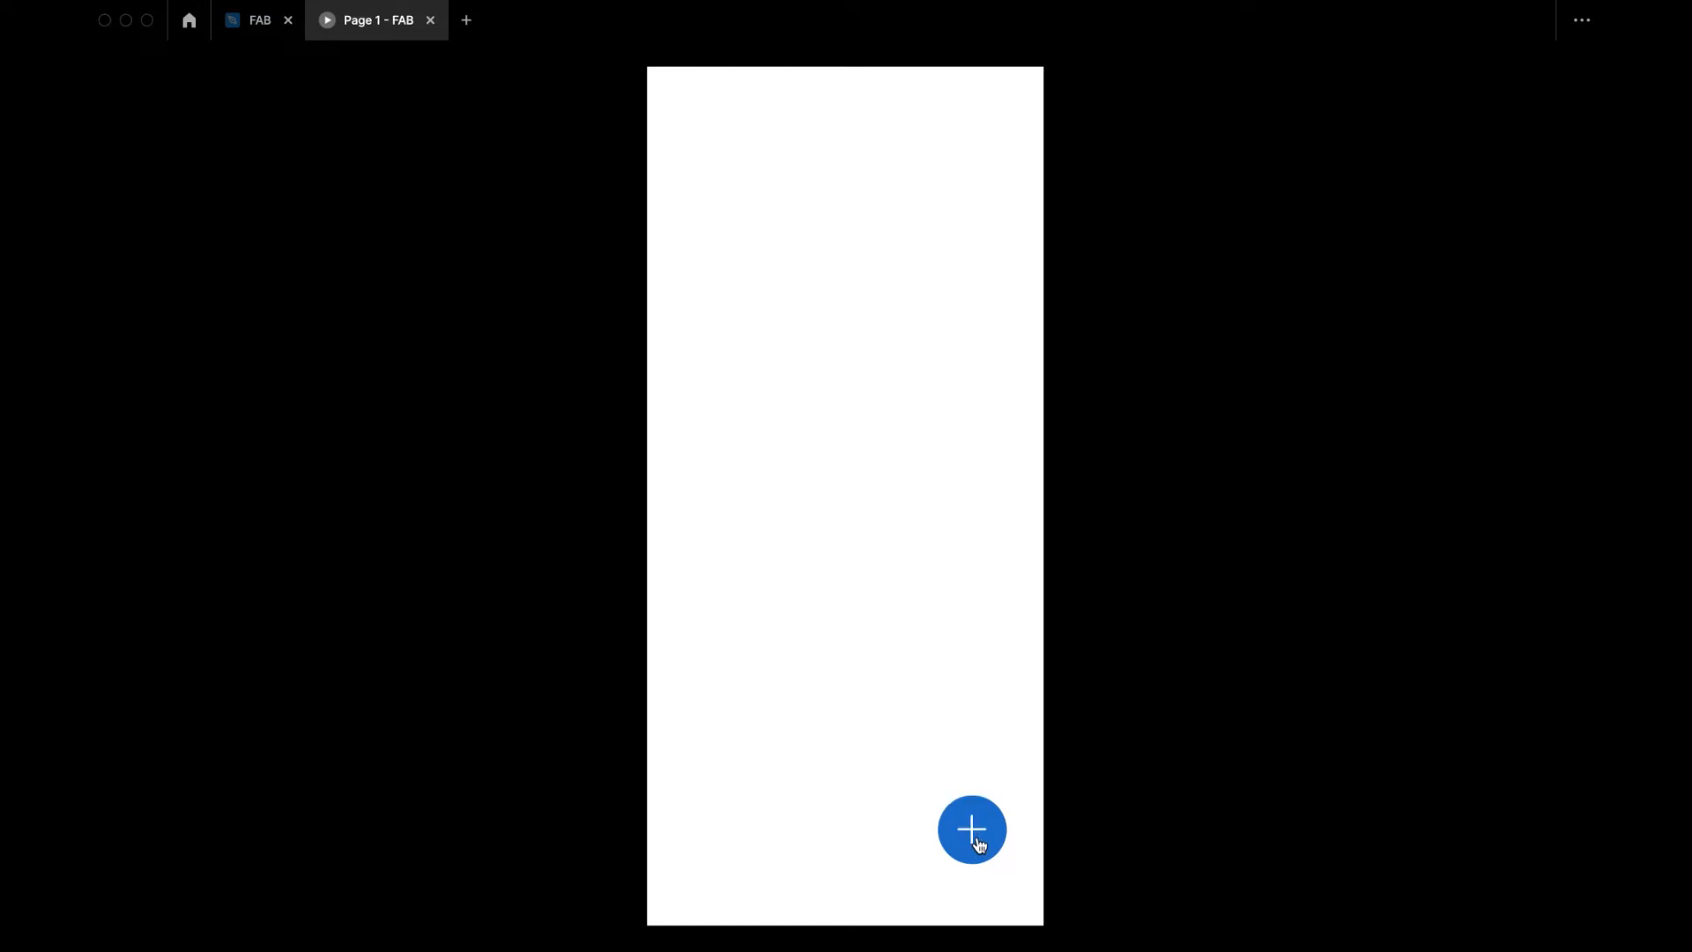
{"action": "left_click", "coordinate": [971, 829]}
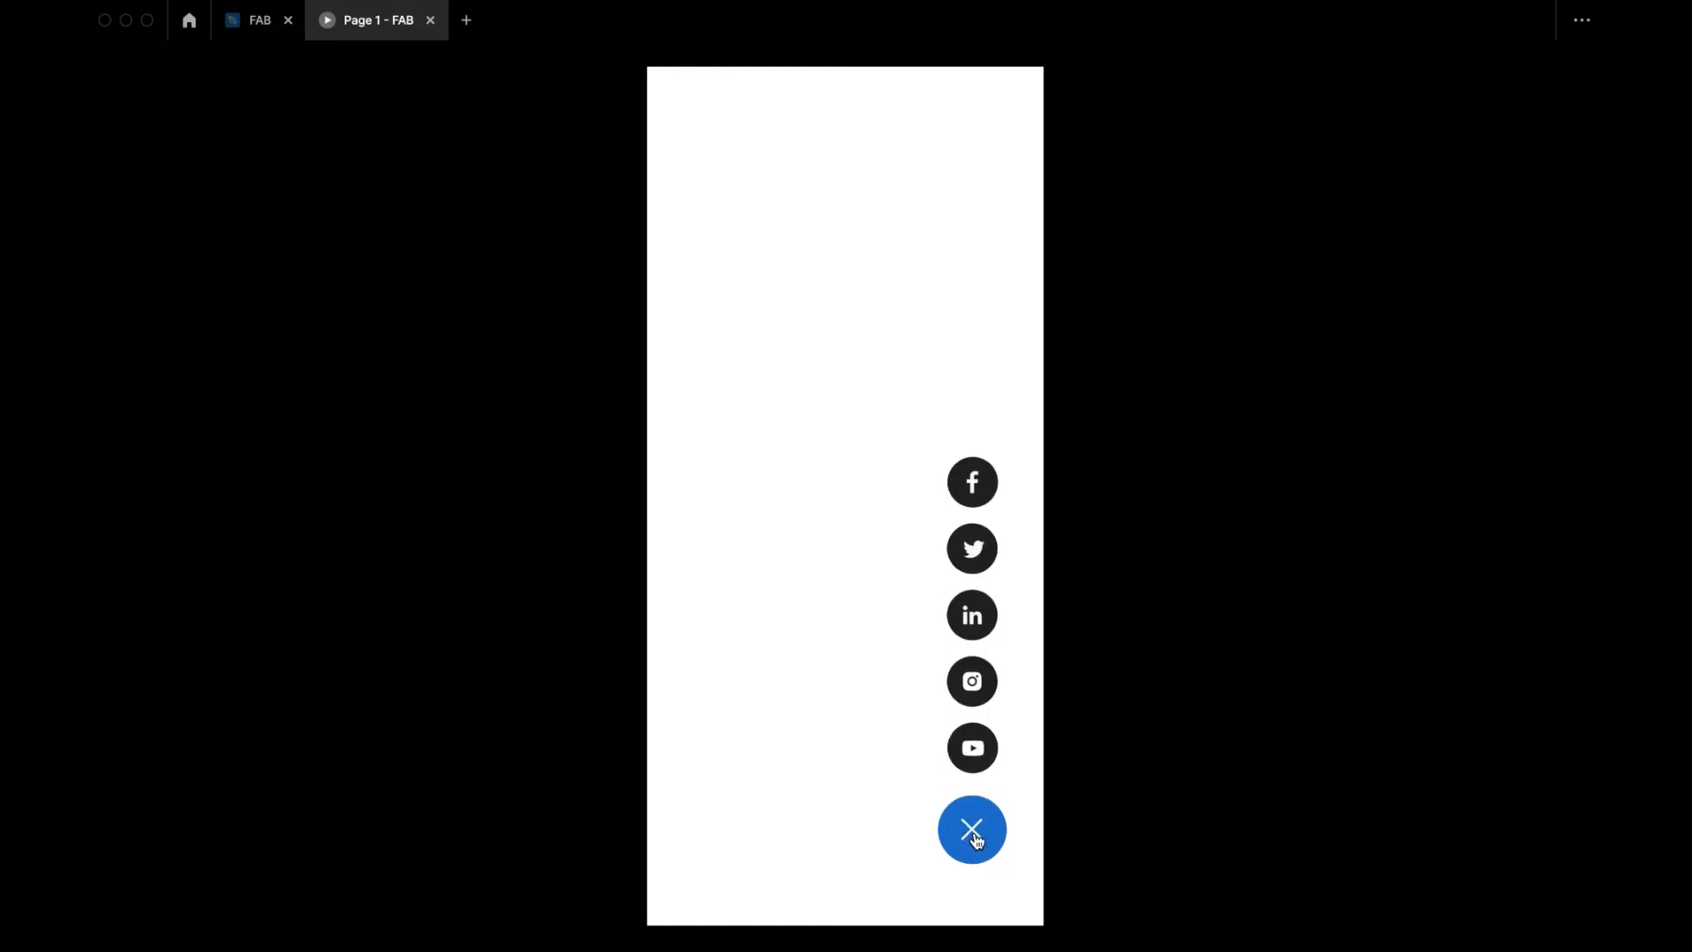
{"action": "left_click", "coordinate": [971, 829]}
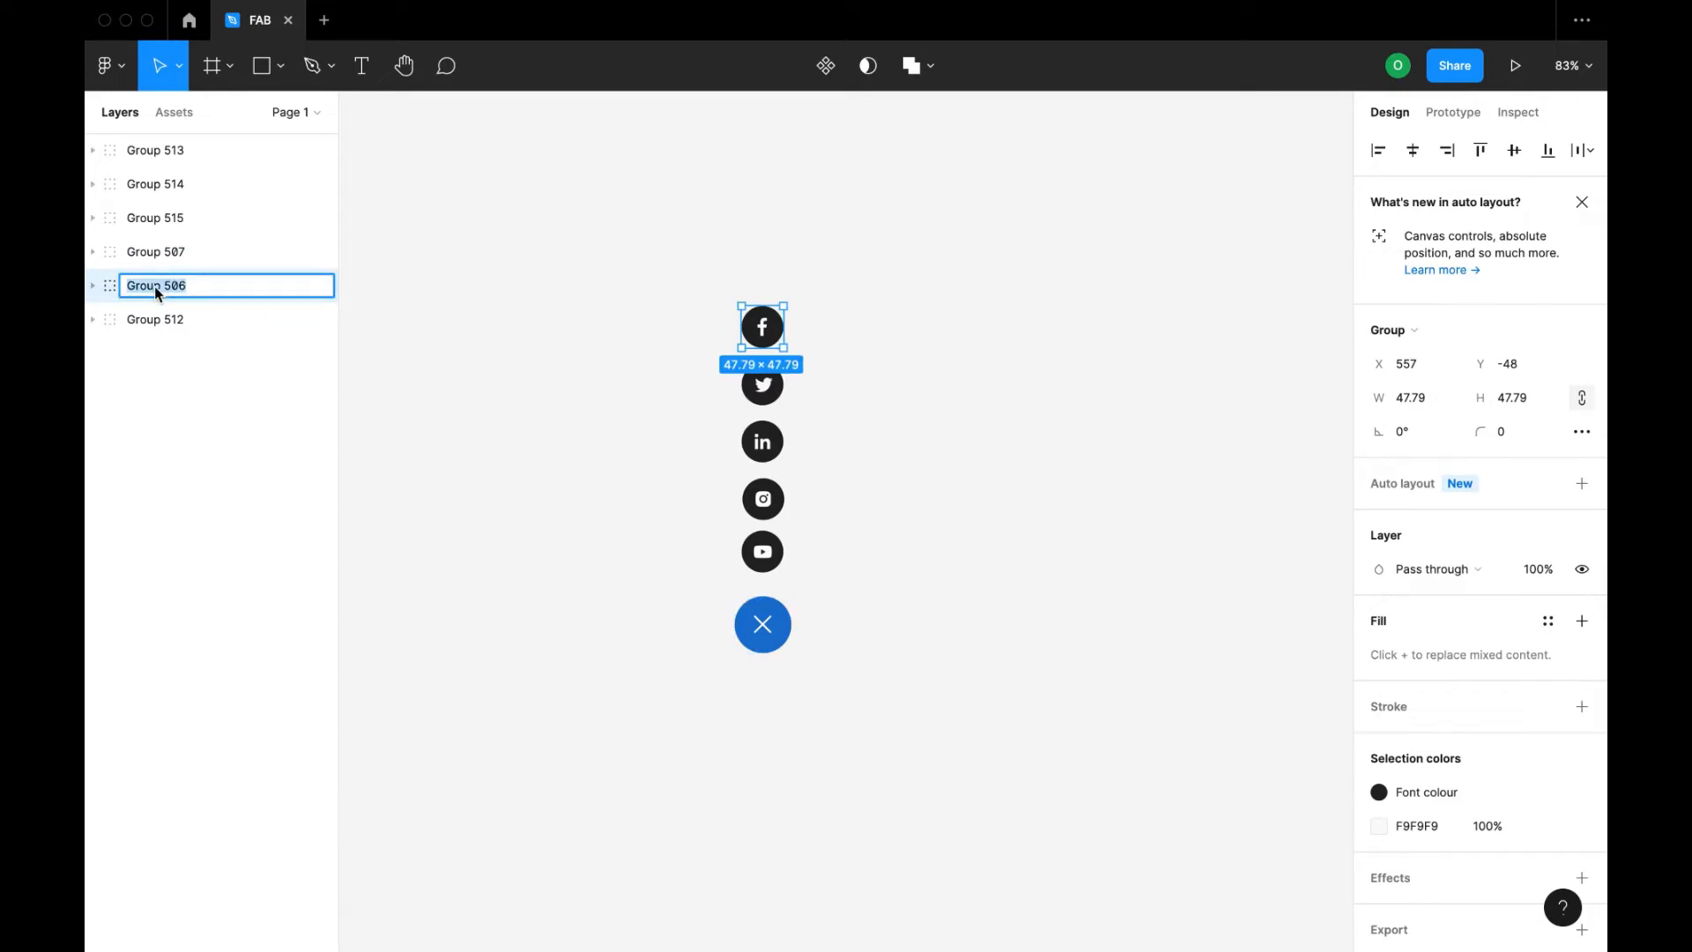
- Rename the groups Facebook, twitter, Linkdn, Instagram, Youtube and Fab
{"action": "type", "text": "Faceb"}
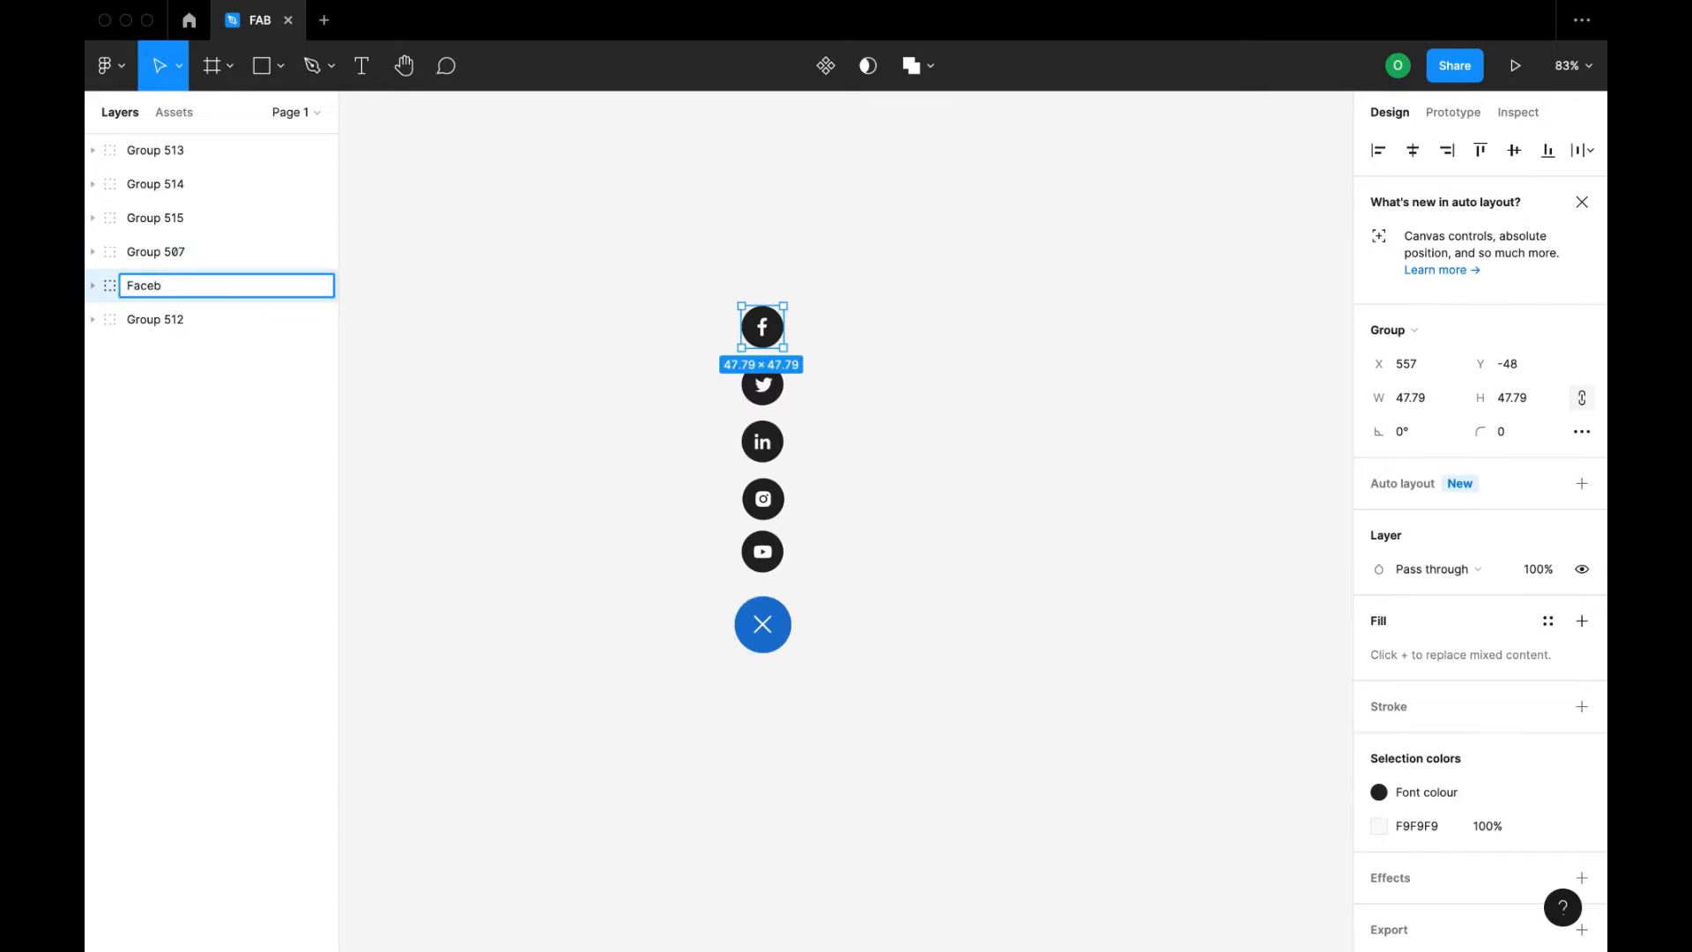
{"action": "type", "text": "ook"}
{"action": "left_click", "coordinate": [226, 251]}
{"action": "type", "text": "t"}
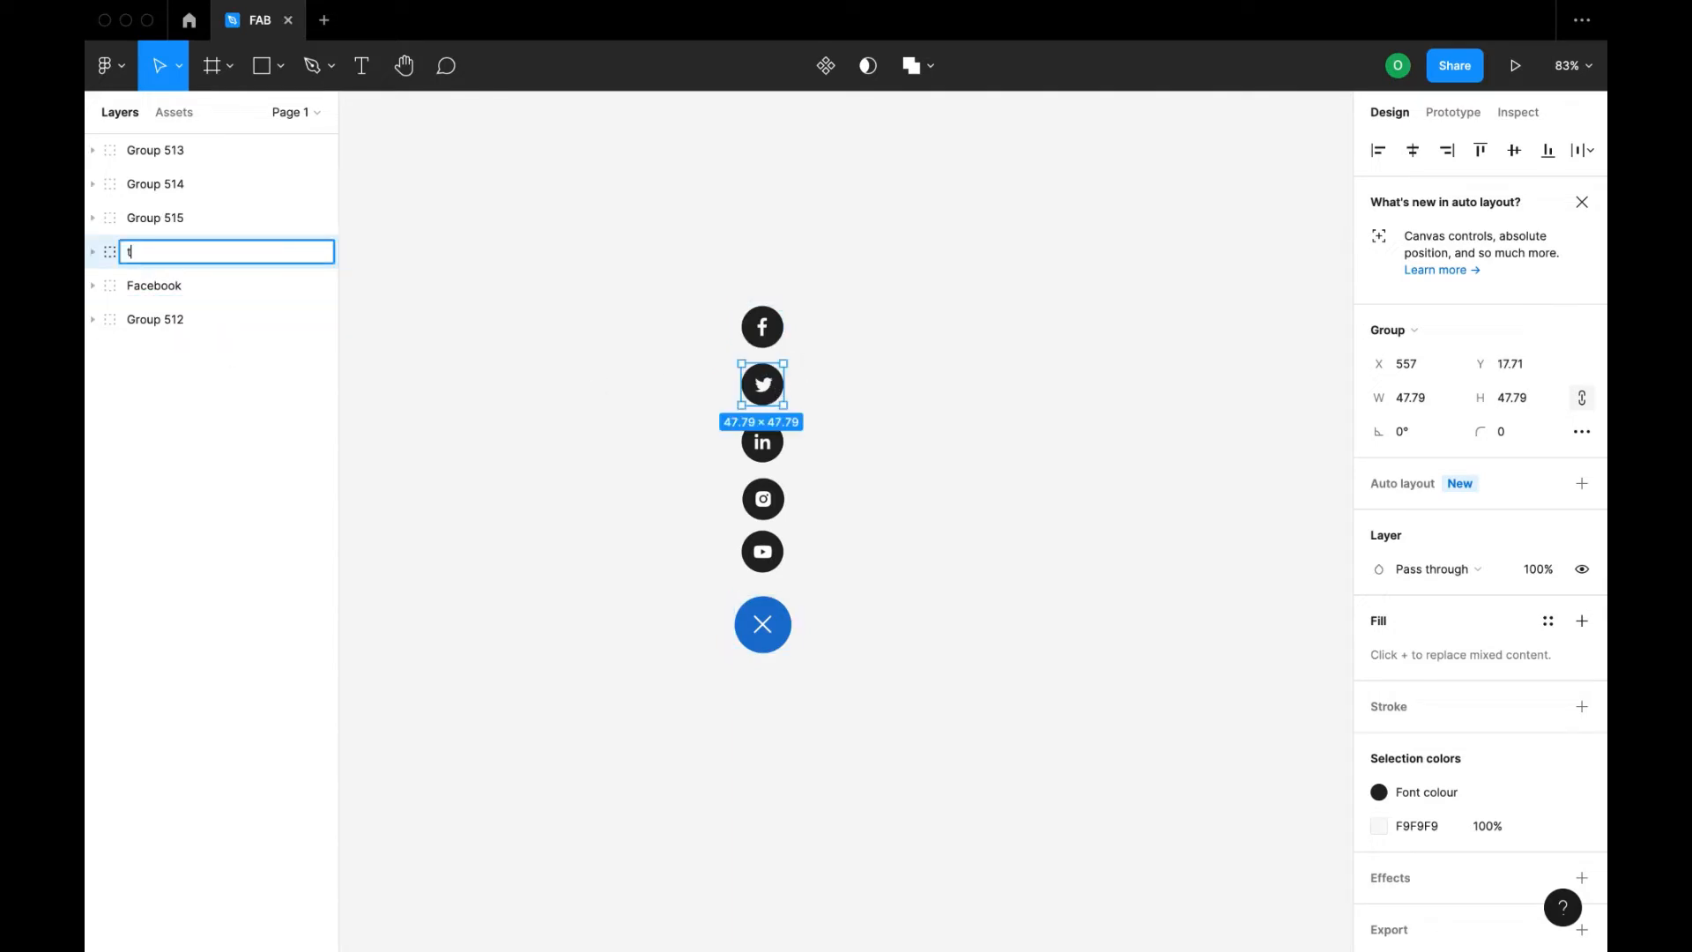
{"action": "type", "text": "witter"}
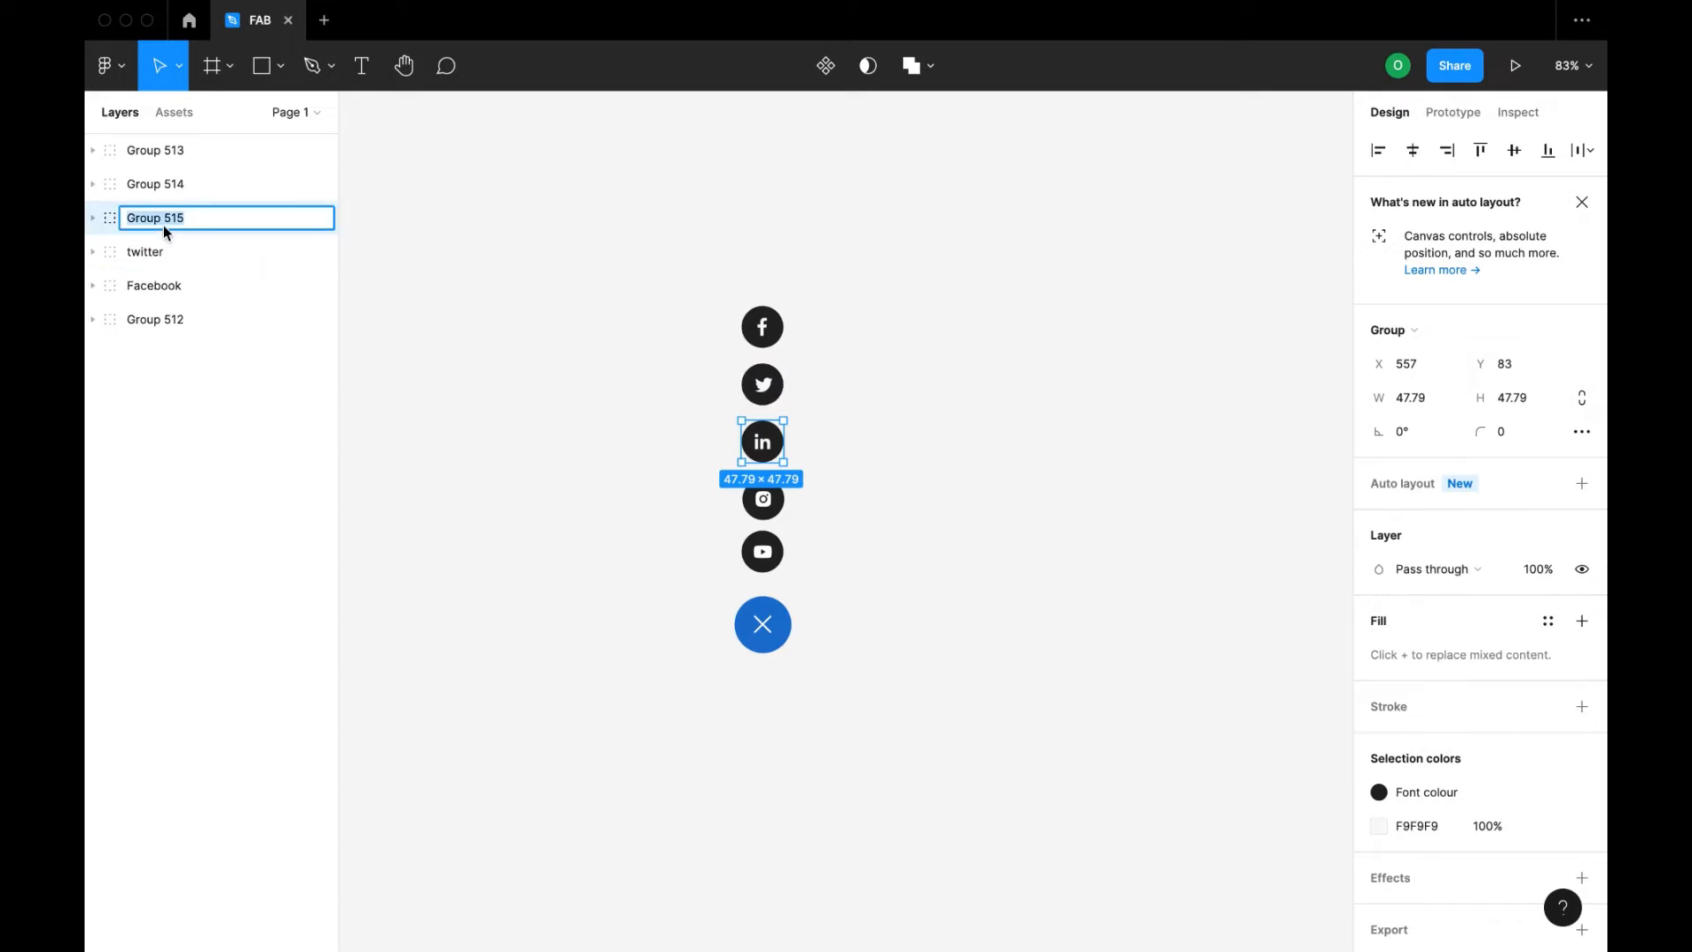
{"action": "type", "text": "Linkdn"}
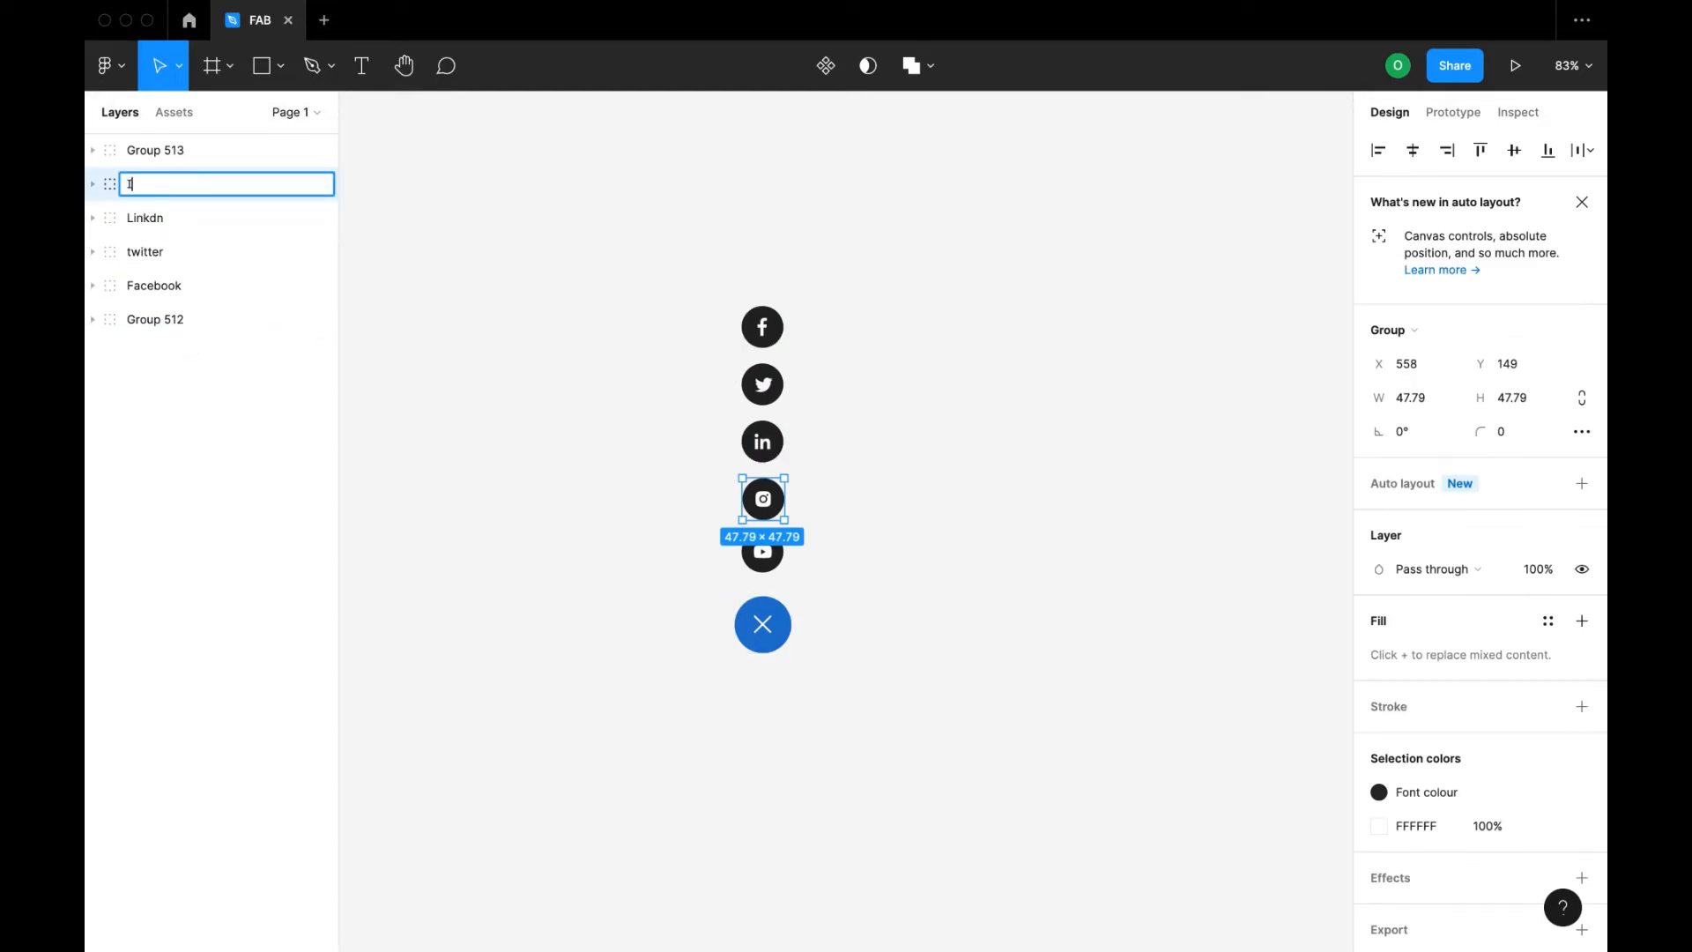
{"action": "type", "text": "Instagram"}
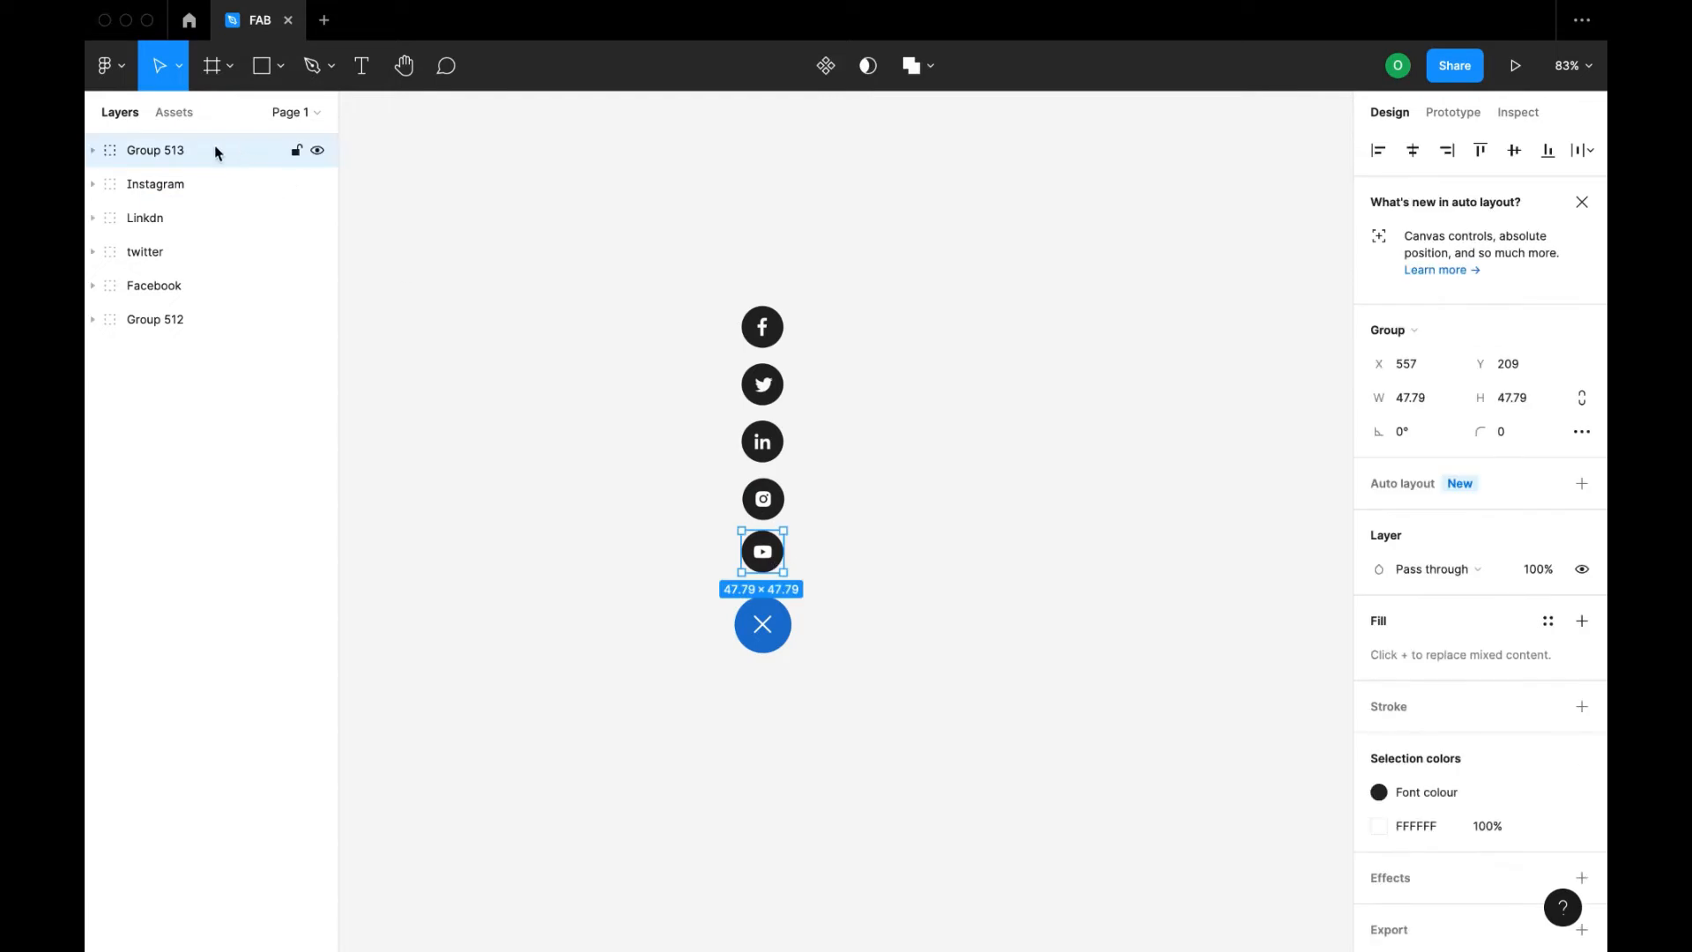
{"action": "type", "text": "Youtube"}
{"action": "left_click", "coordinate": [227, 319]}
{"action": "type", "text": "F"}
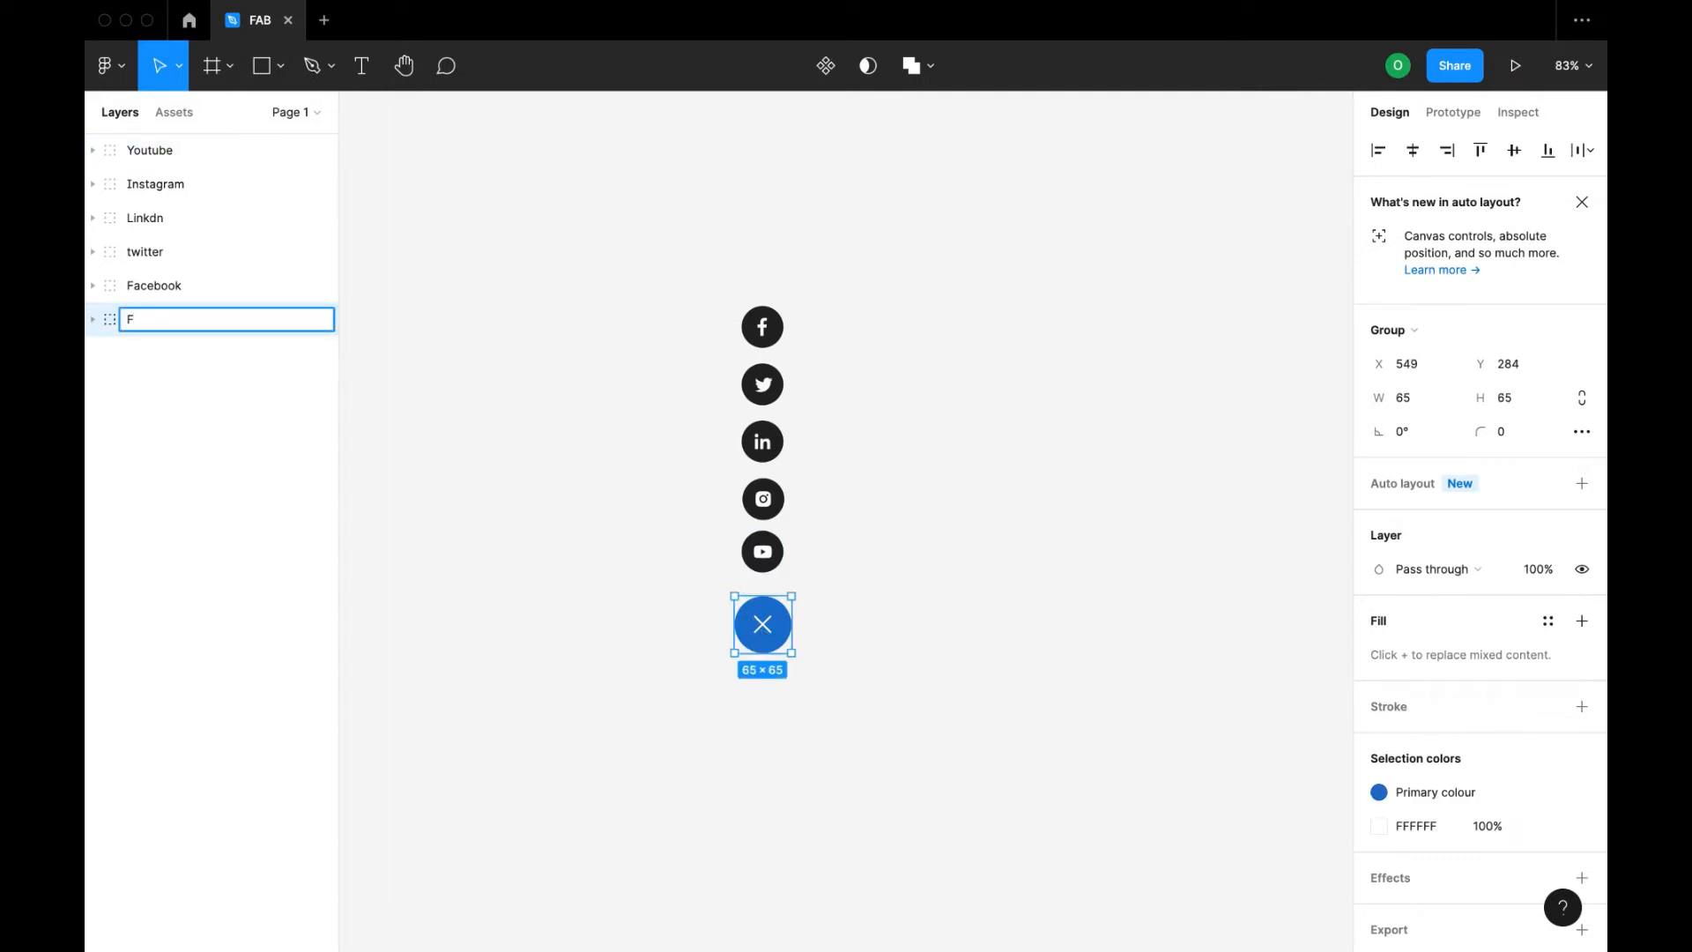
{"action": "type", "text": "ab"}
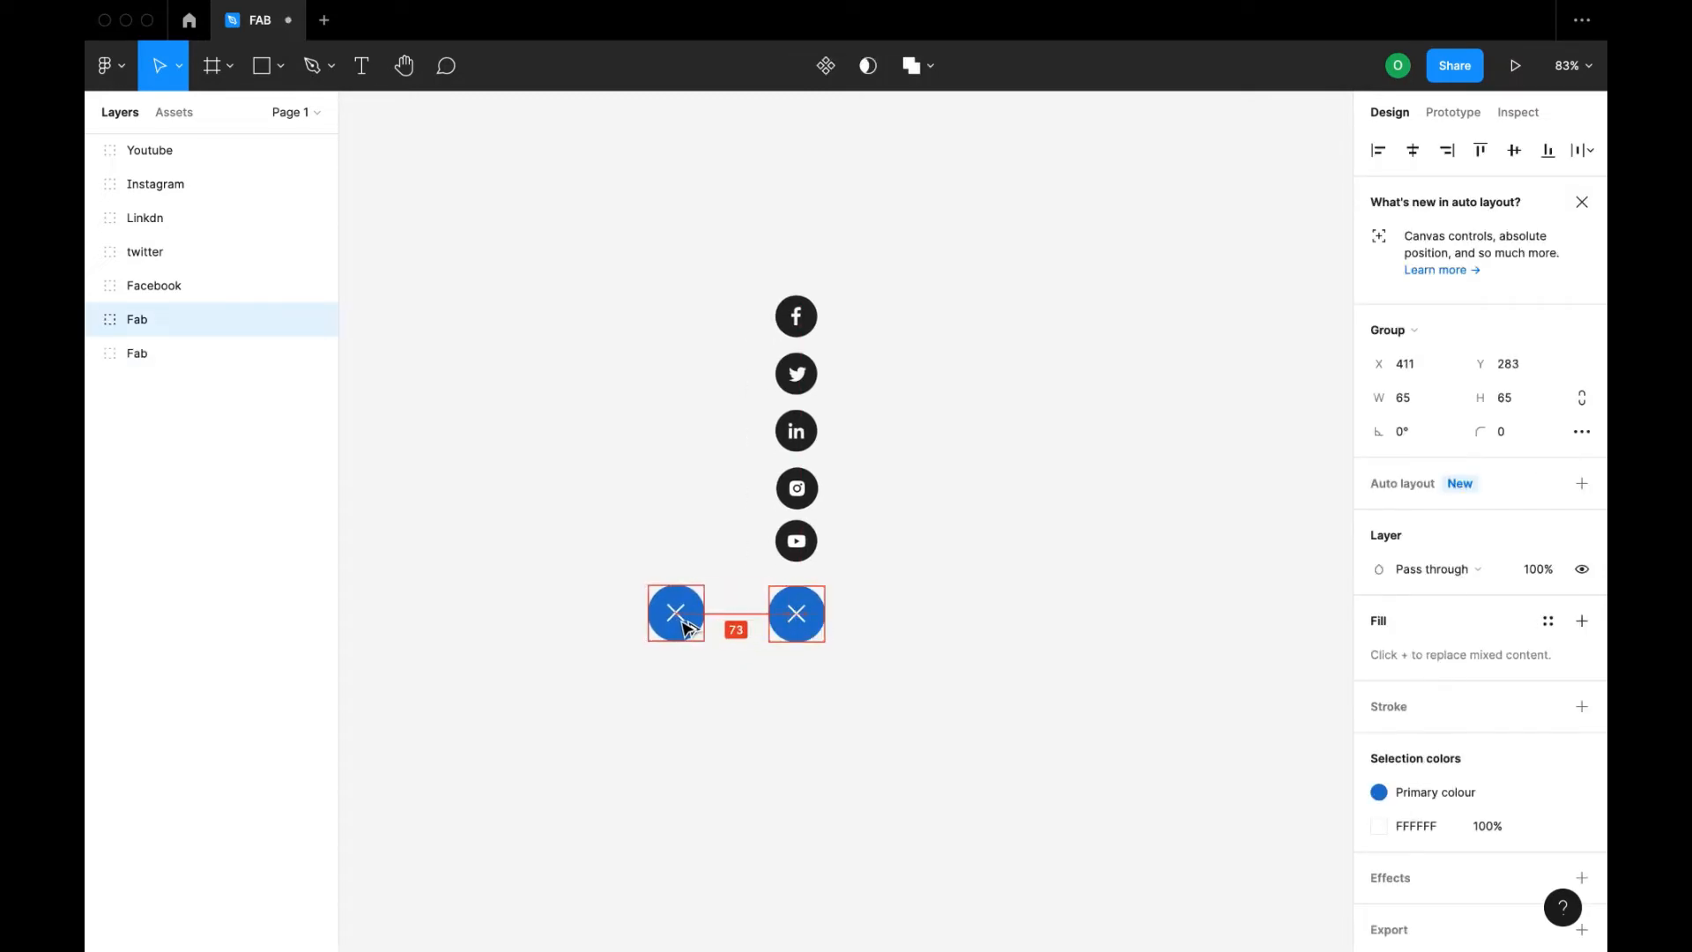
- Duplicate the Fab, rotate its cross 45° into a plus, and delete the original cross button
{"action": "left_click_drag", "start_coordinate": [677, 612], "coordinate": [670, 611]}
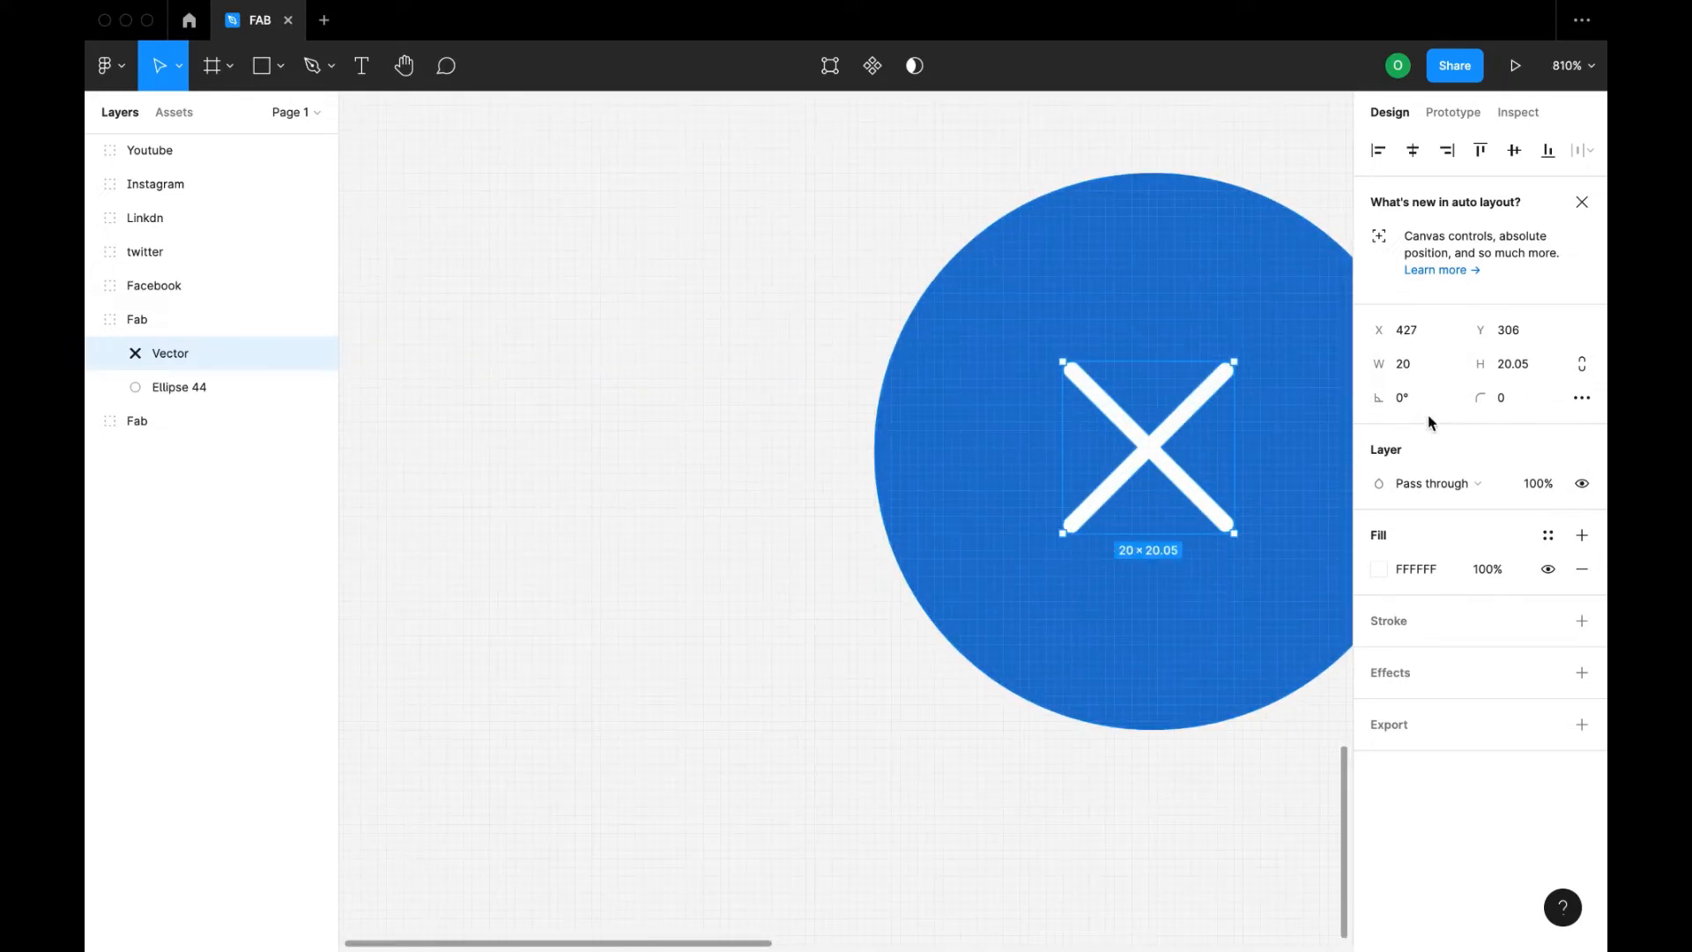
{"action": "type", "text": "45"}
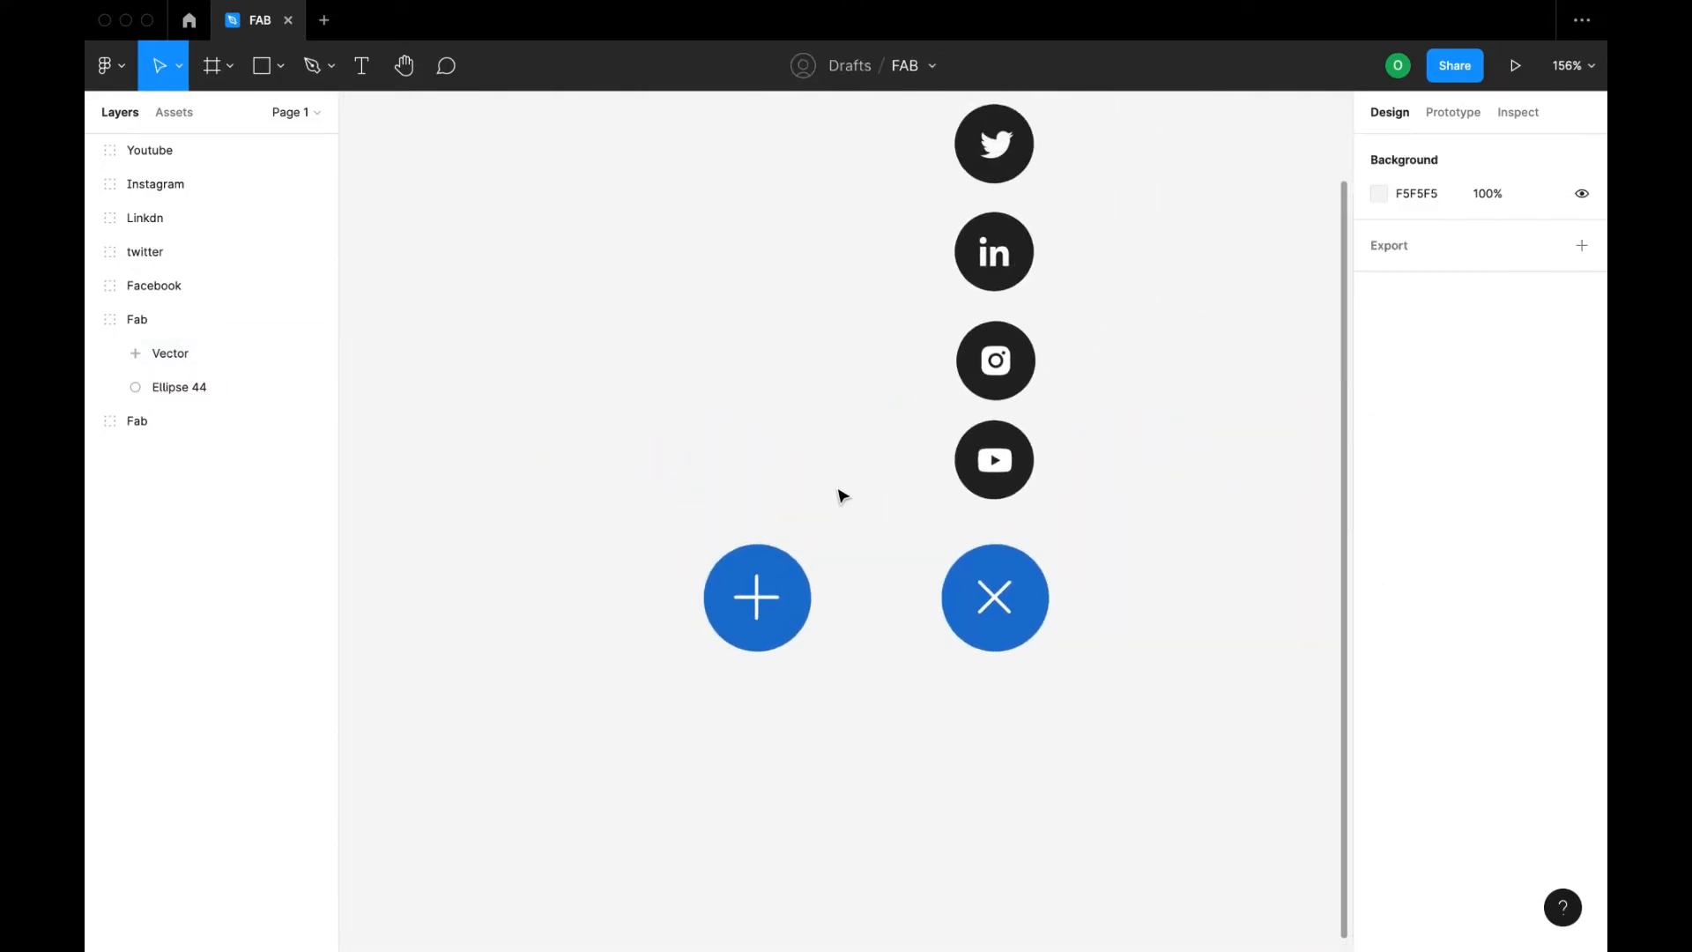
{"action": "left_click", "coordinate": [994, 597]}
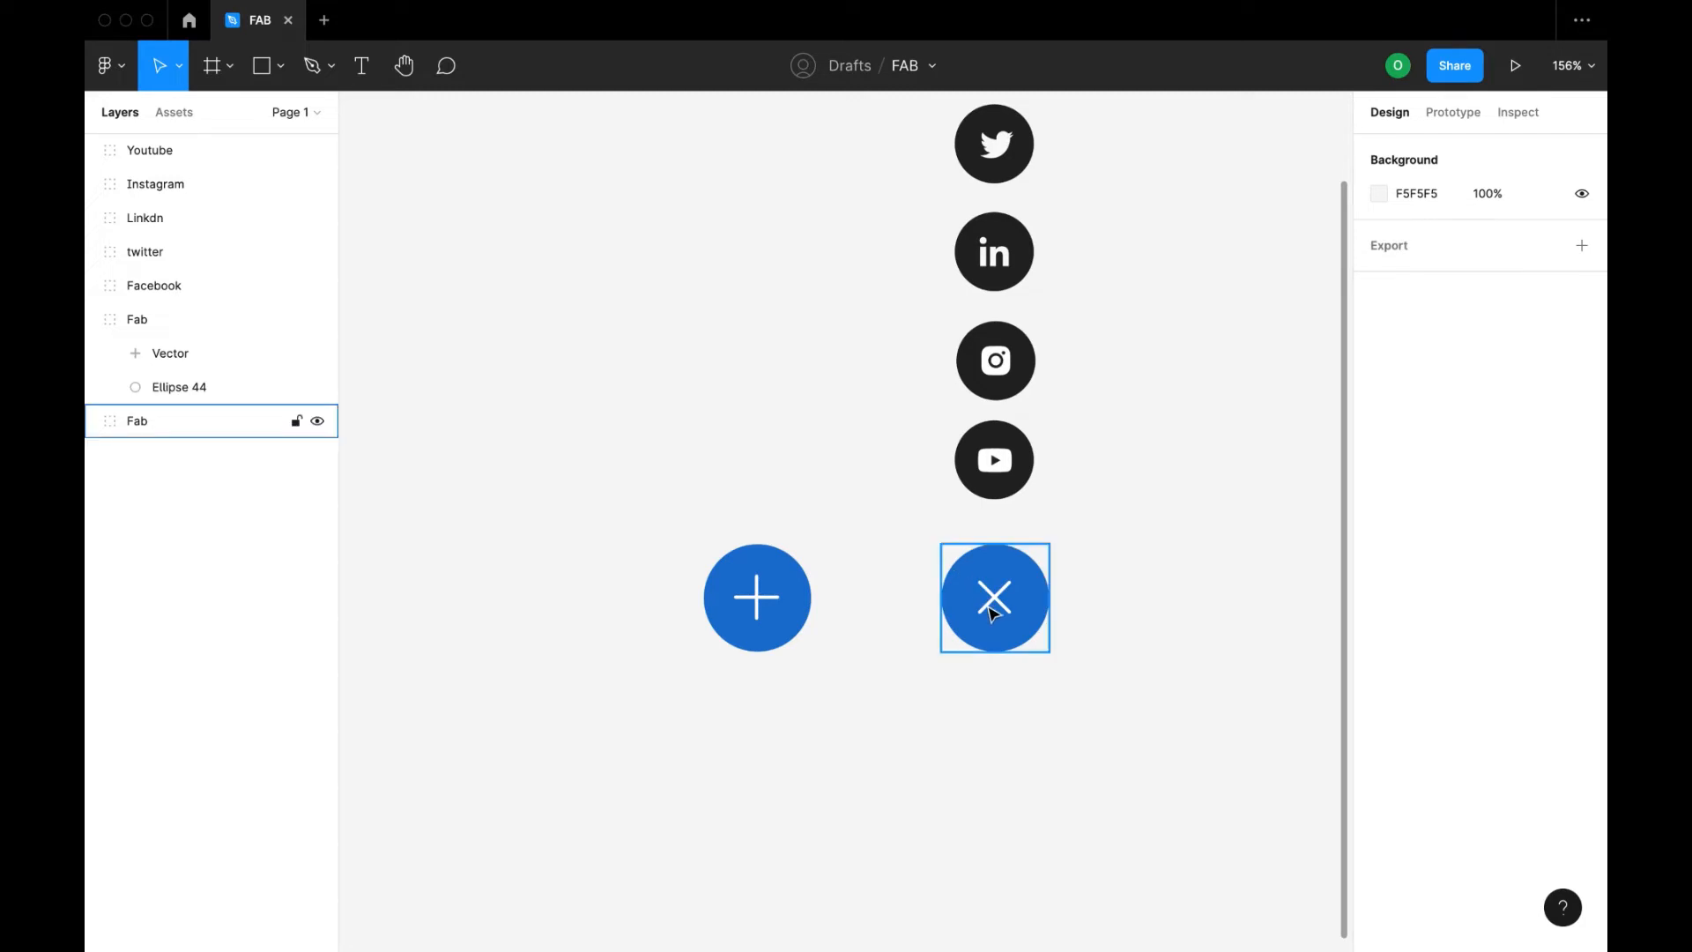
{"action": "key", "text": "Delete"}
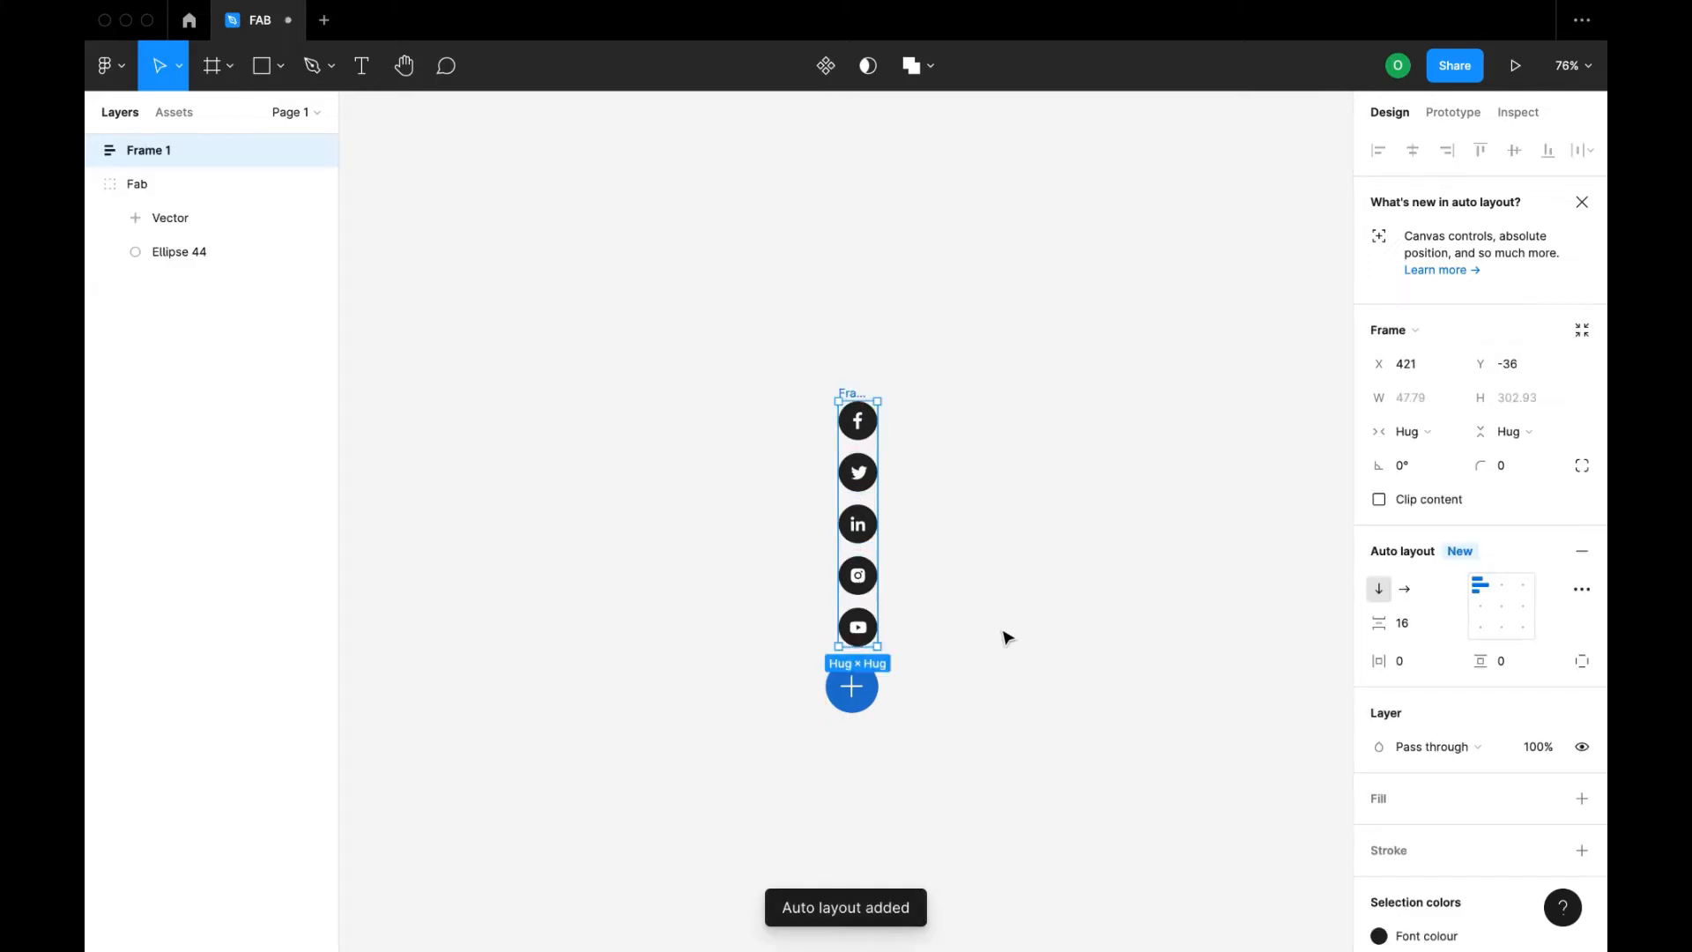
- Combine the icon stack and plus Fab into vertical auto-layout Frame 2, adjusting spacing and alignment
{"action": "left_click", "coordinate": [1408, 623]}
{"action": "type", "text": "15"}
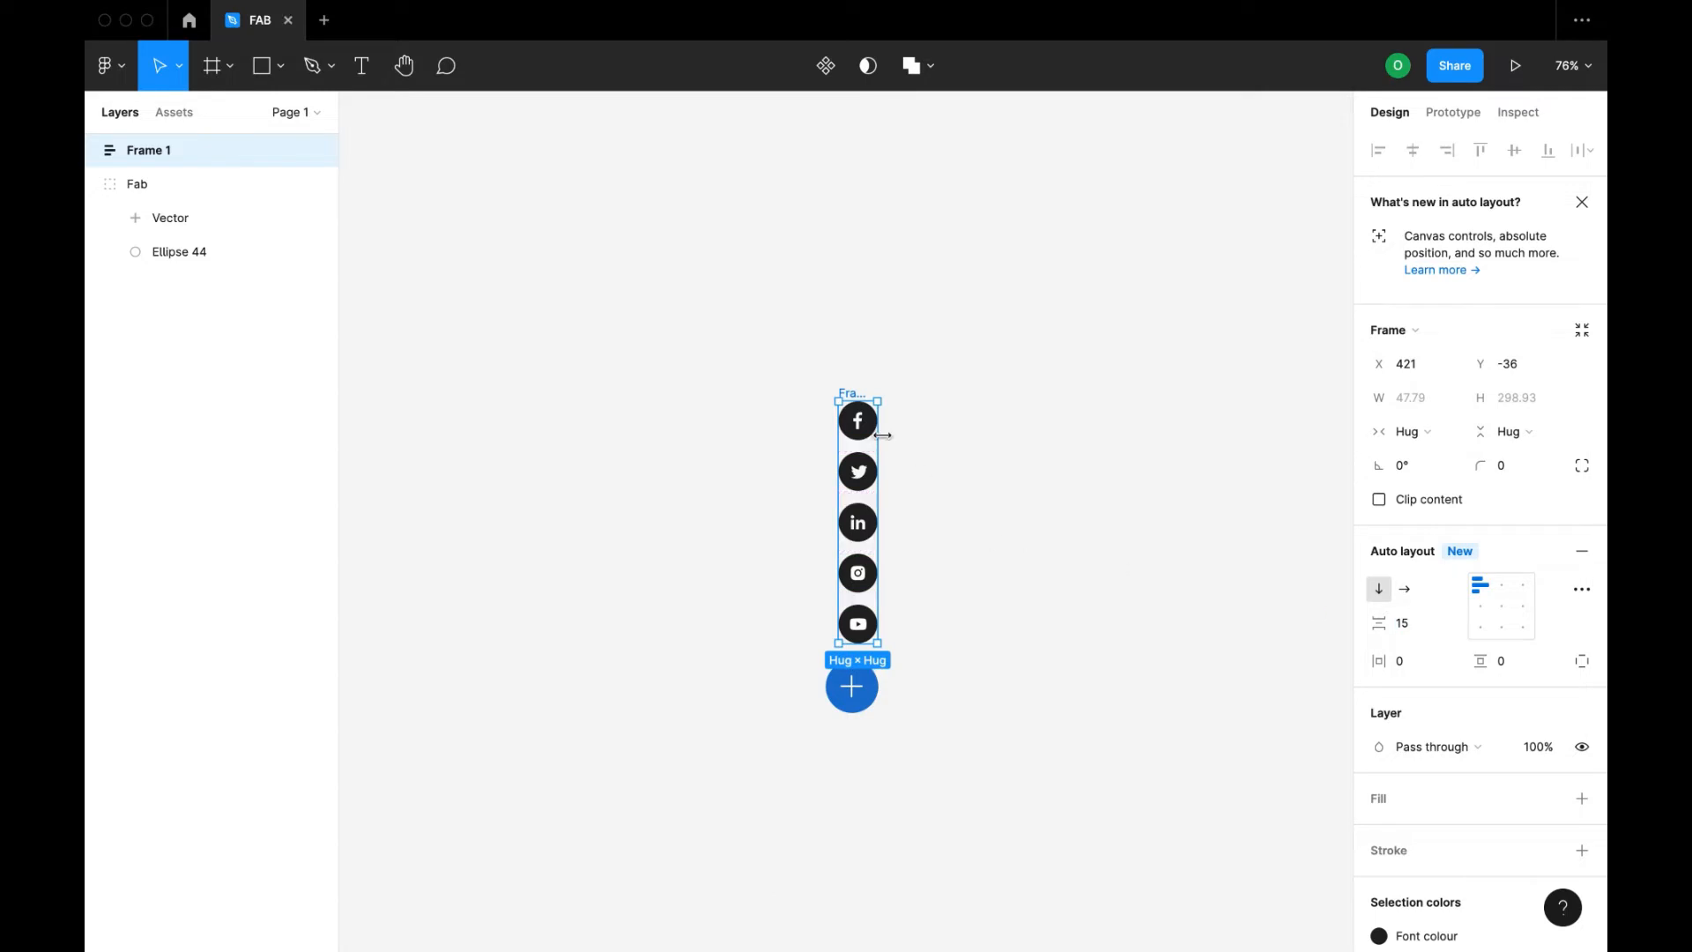
{"action": "mouse_move", "coordinate": [915, 616]}
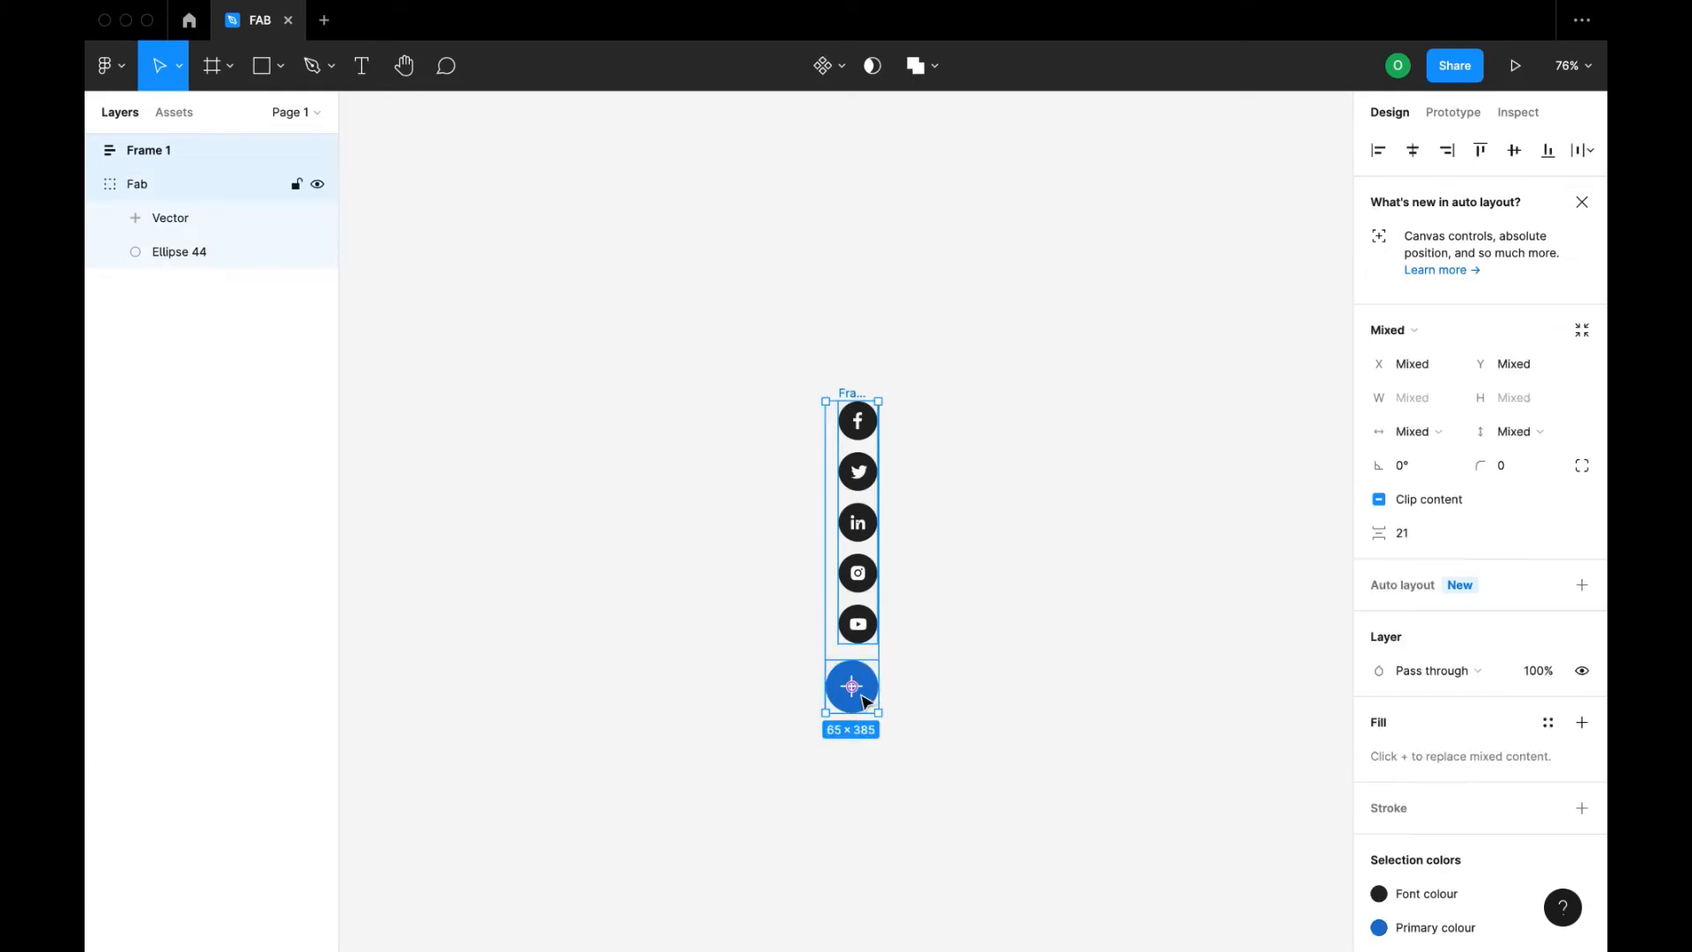
{"action": "left_click", "coordinate": [1582, 584]}
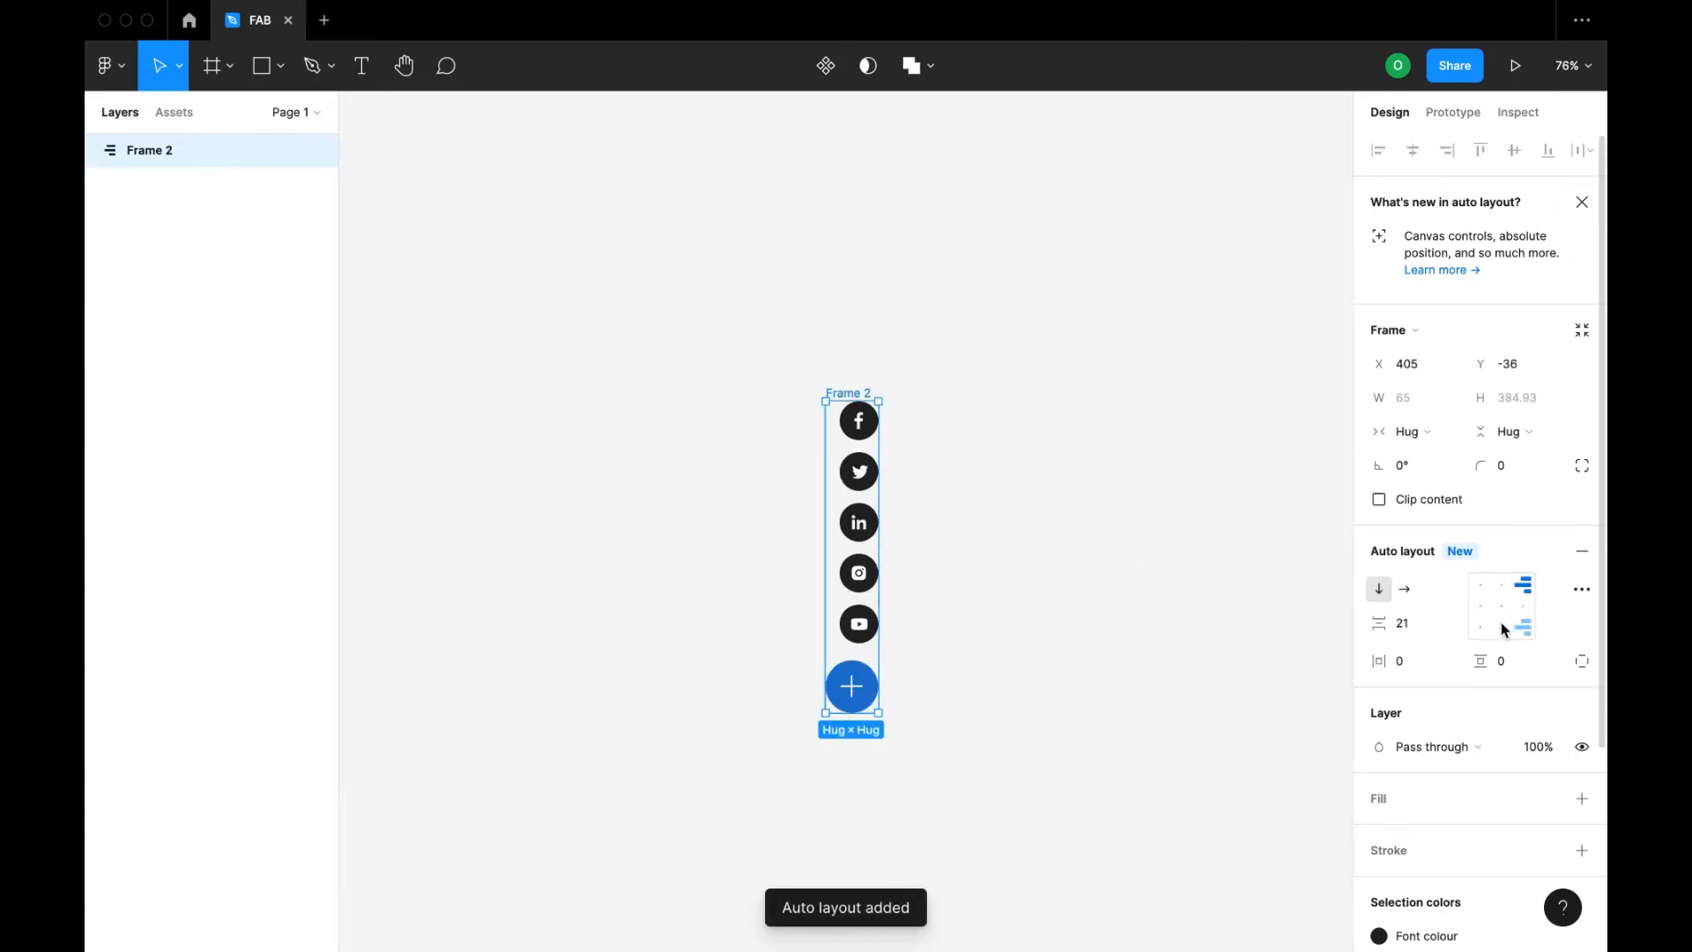
{"action": "left_click", "coordinate": [1500, 605]}
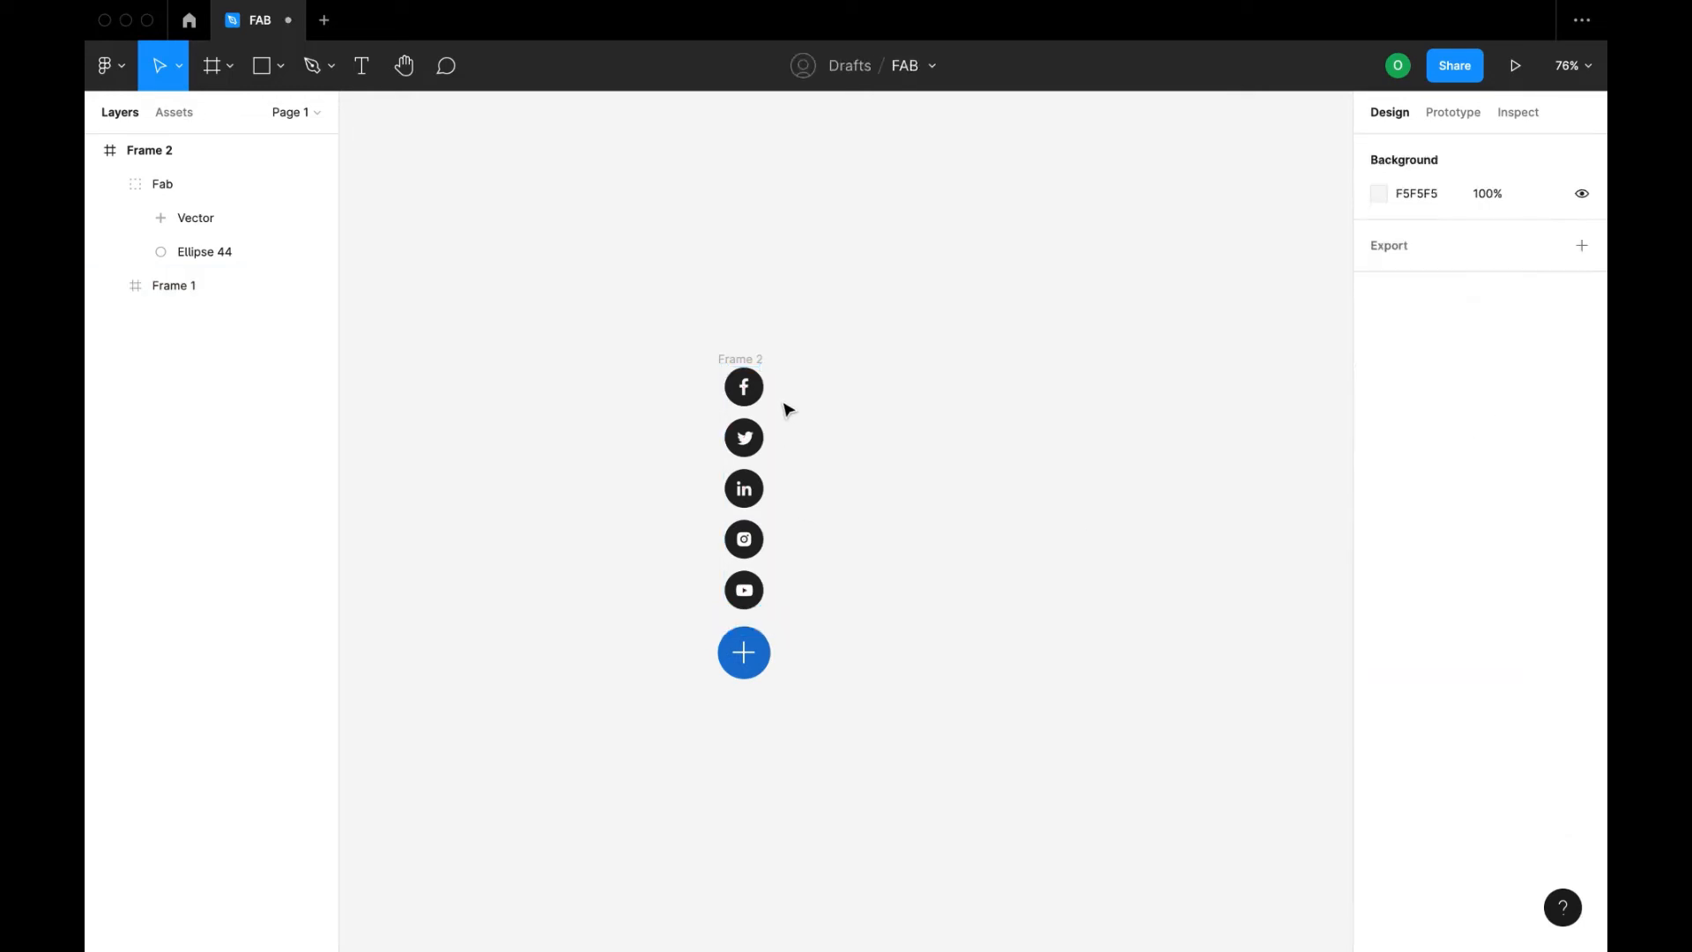
{"action": "left_click", "coordinate": [200, 319]}
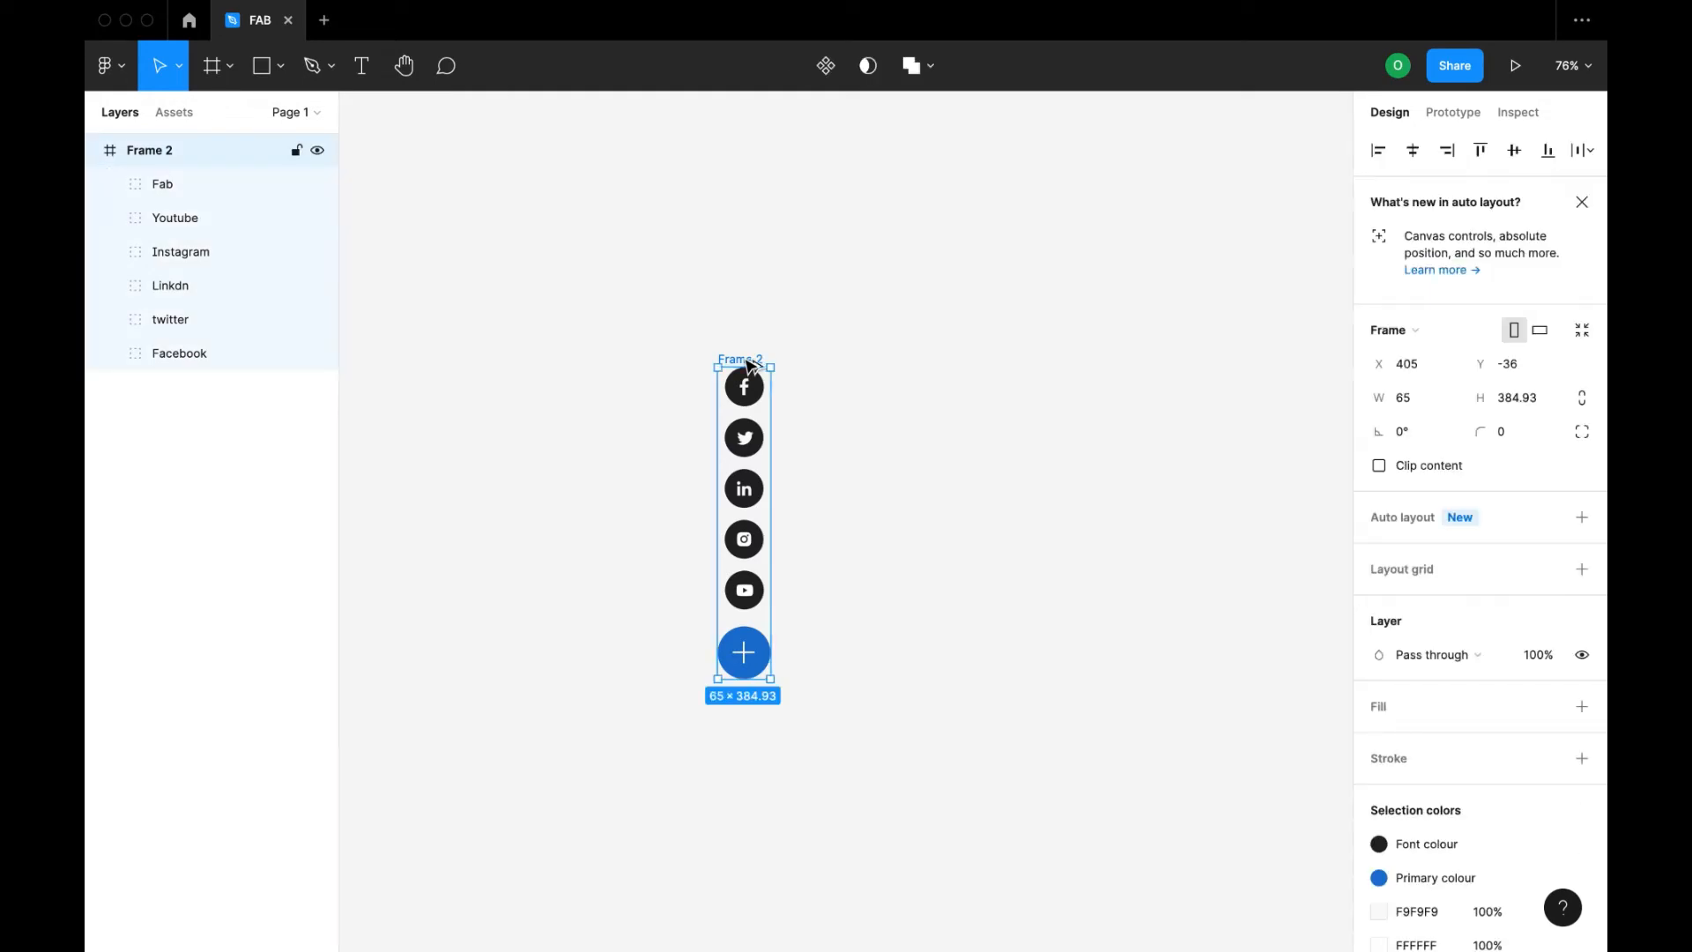
- Tuck Frame 2's social icons behind its plus button and rotate Frame 3's plus 45° into an X
{"action": "left_click_drag", "start_coordinate": [742, 361], "coordinate": [832, 362]}
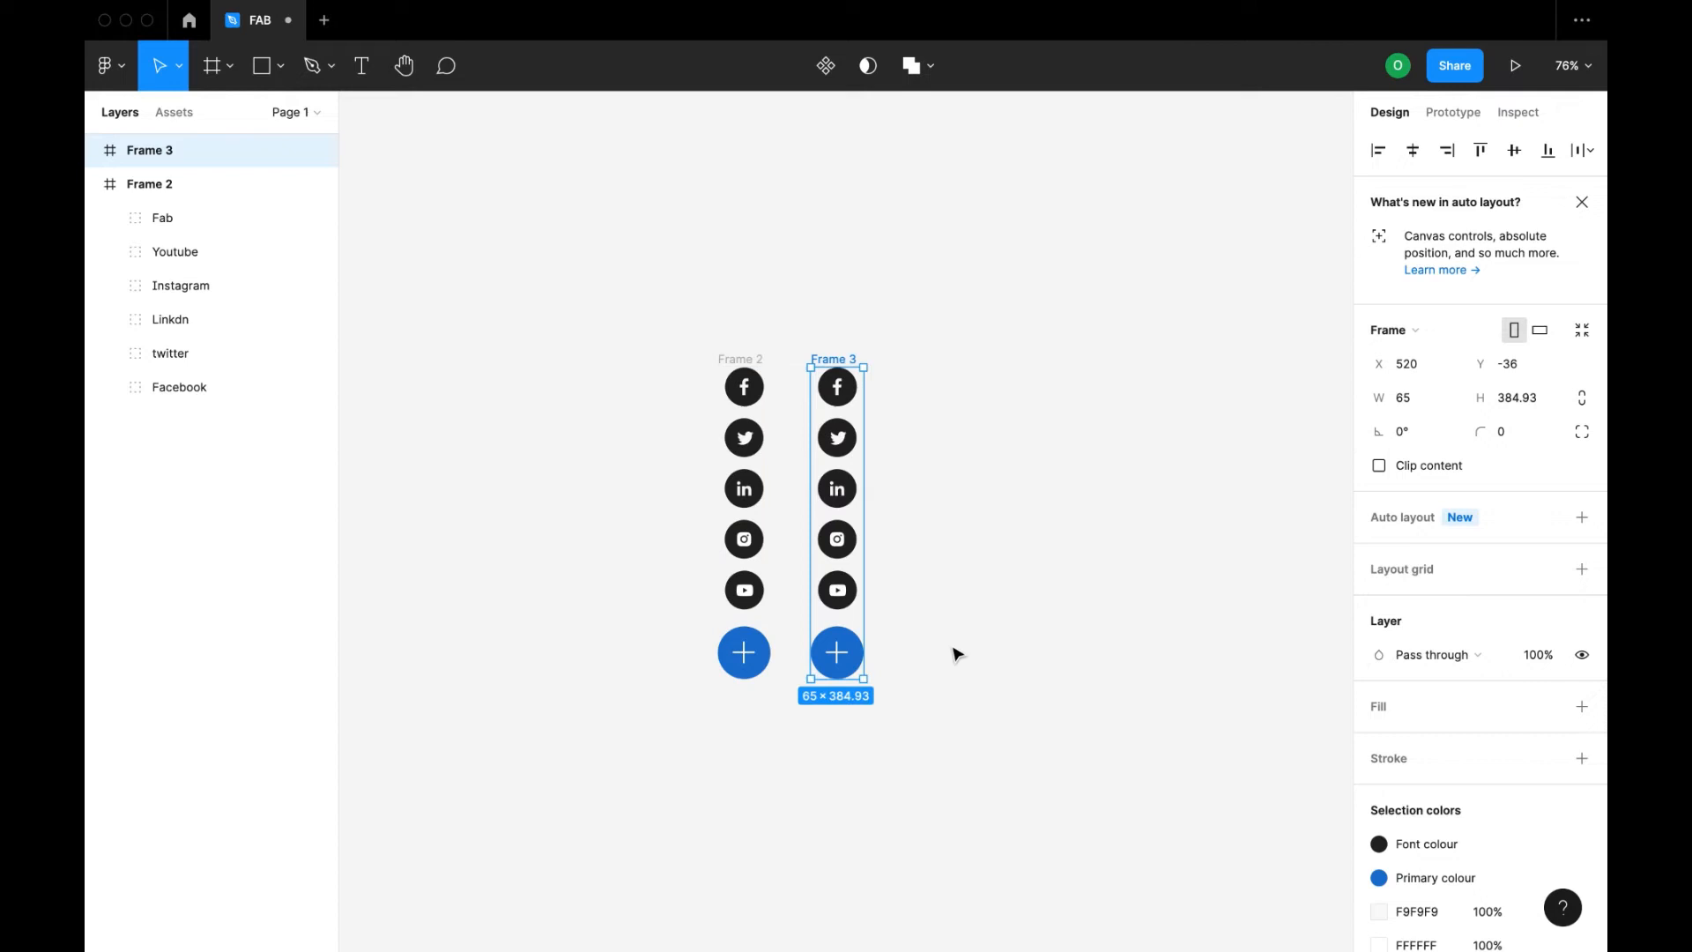
{"action": "left_click", "coordinate": [743, 386]}
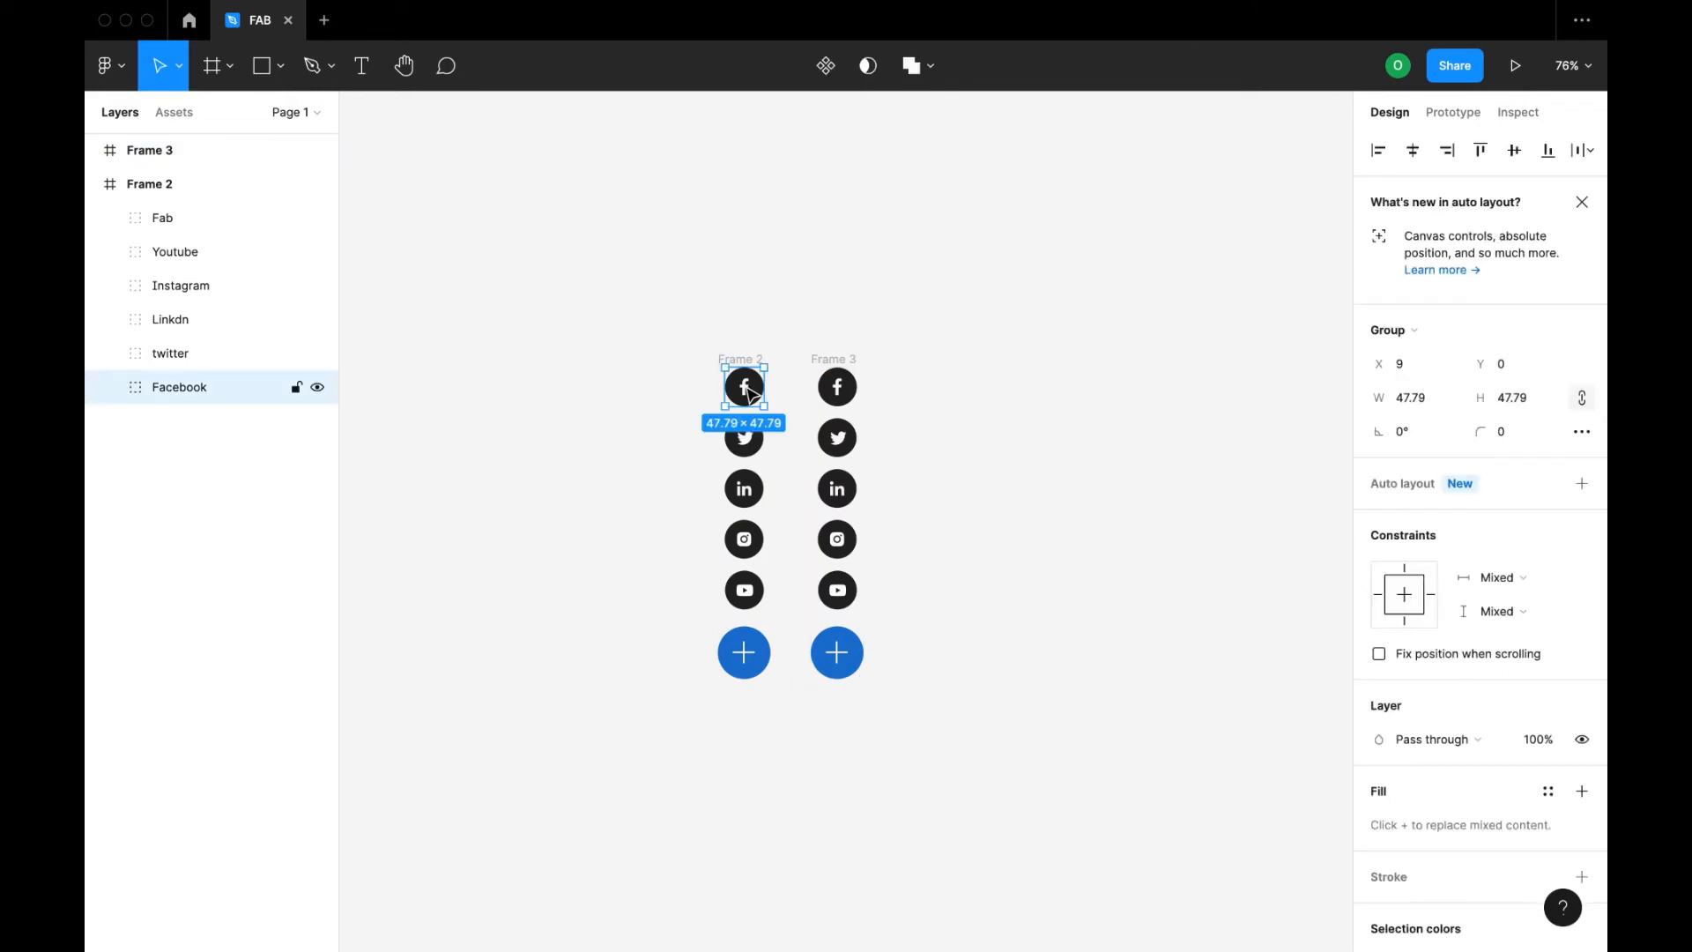
{"action": "left_click", "coordinate": [743, 437]}
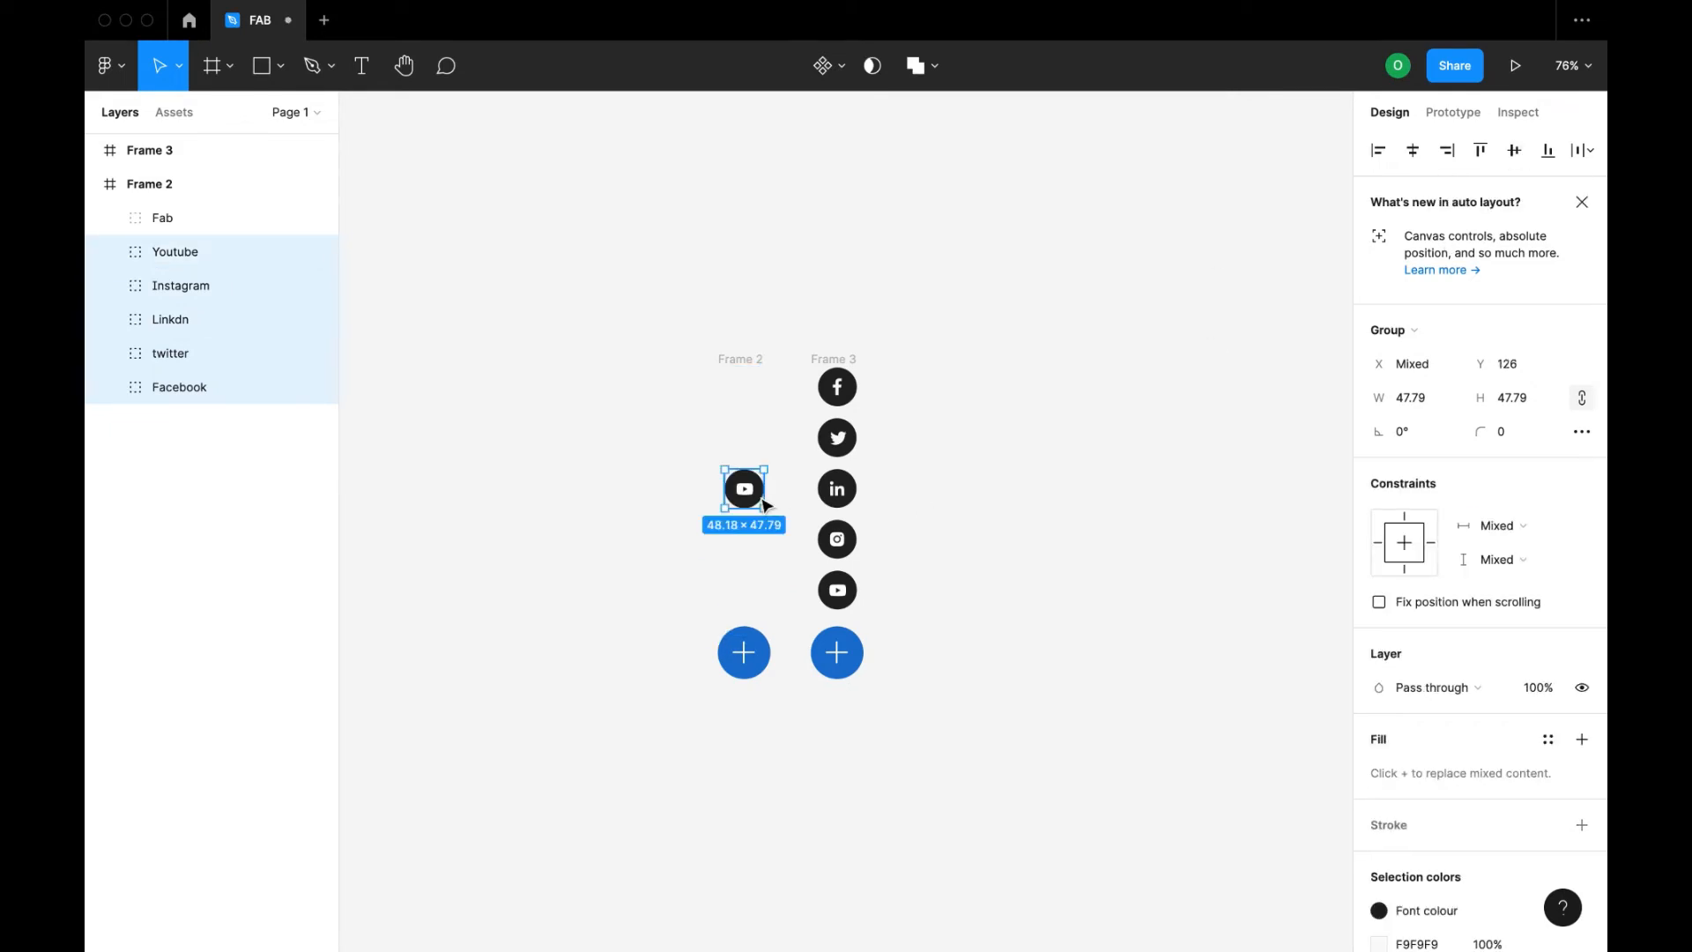
{"action": "left_click_drag", "start_coordinate": [743, 487], "coordinate": [750, 595]}
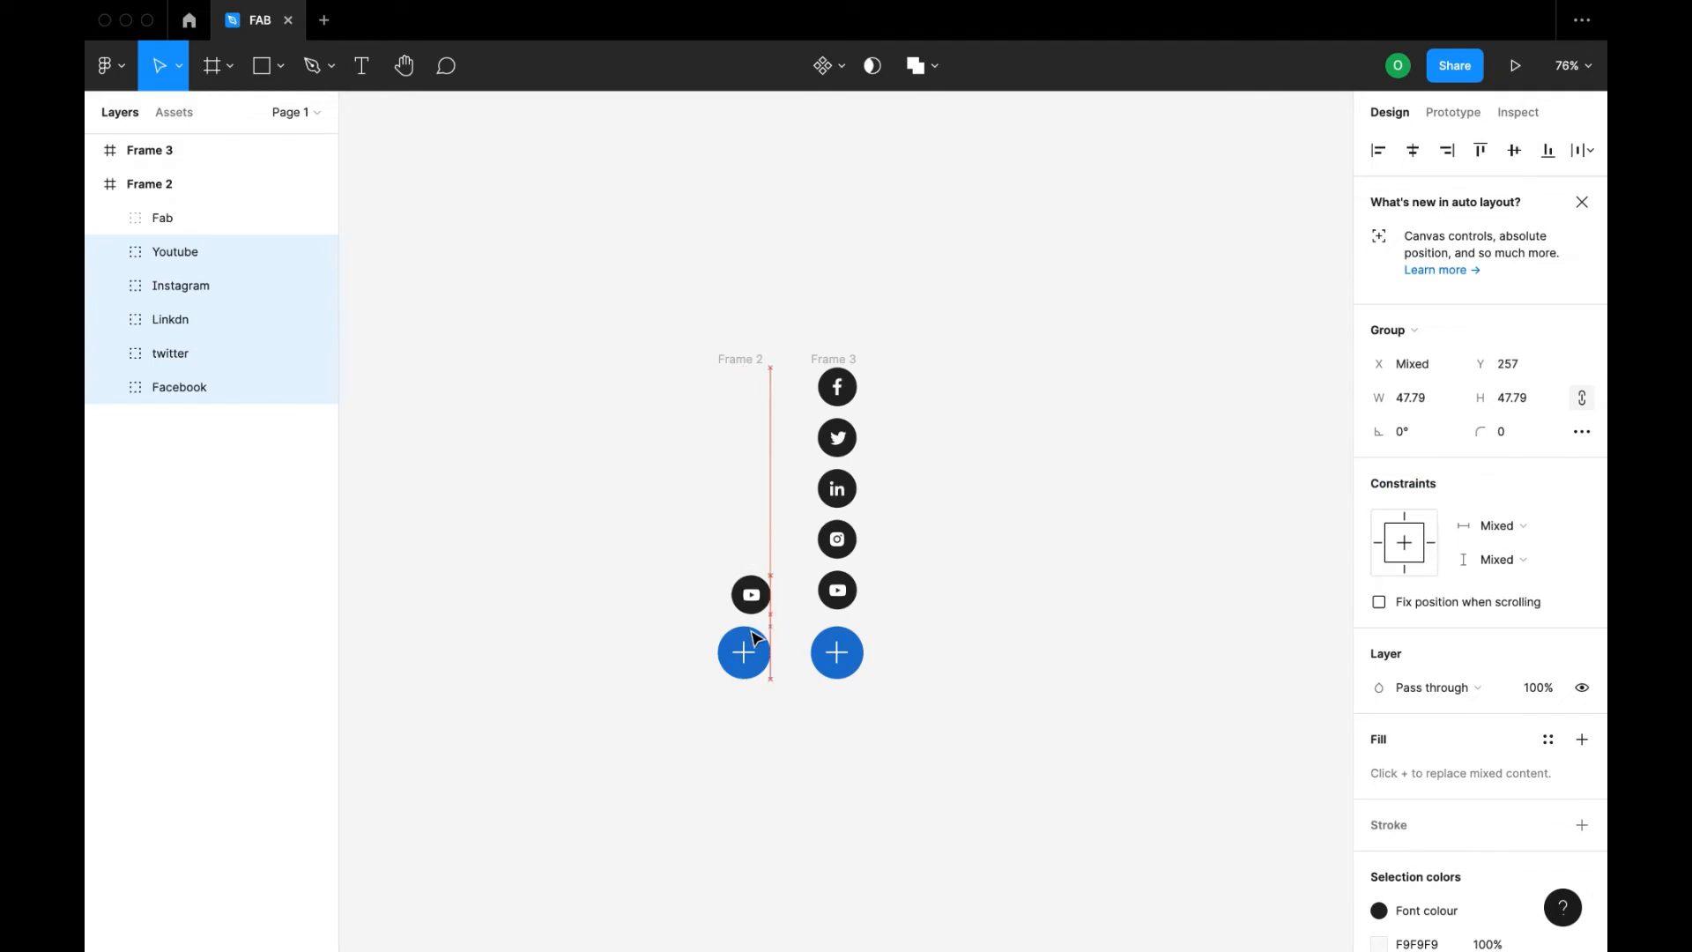
{"action": "left_click_drag", "start_coordinate": [750, 594], "coordinate": [744, 652]}
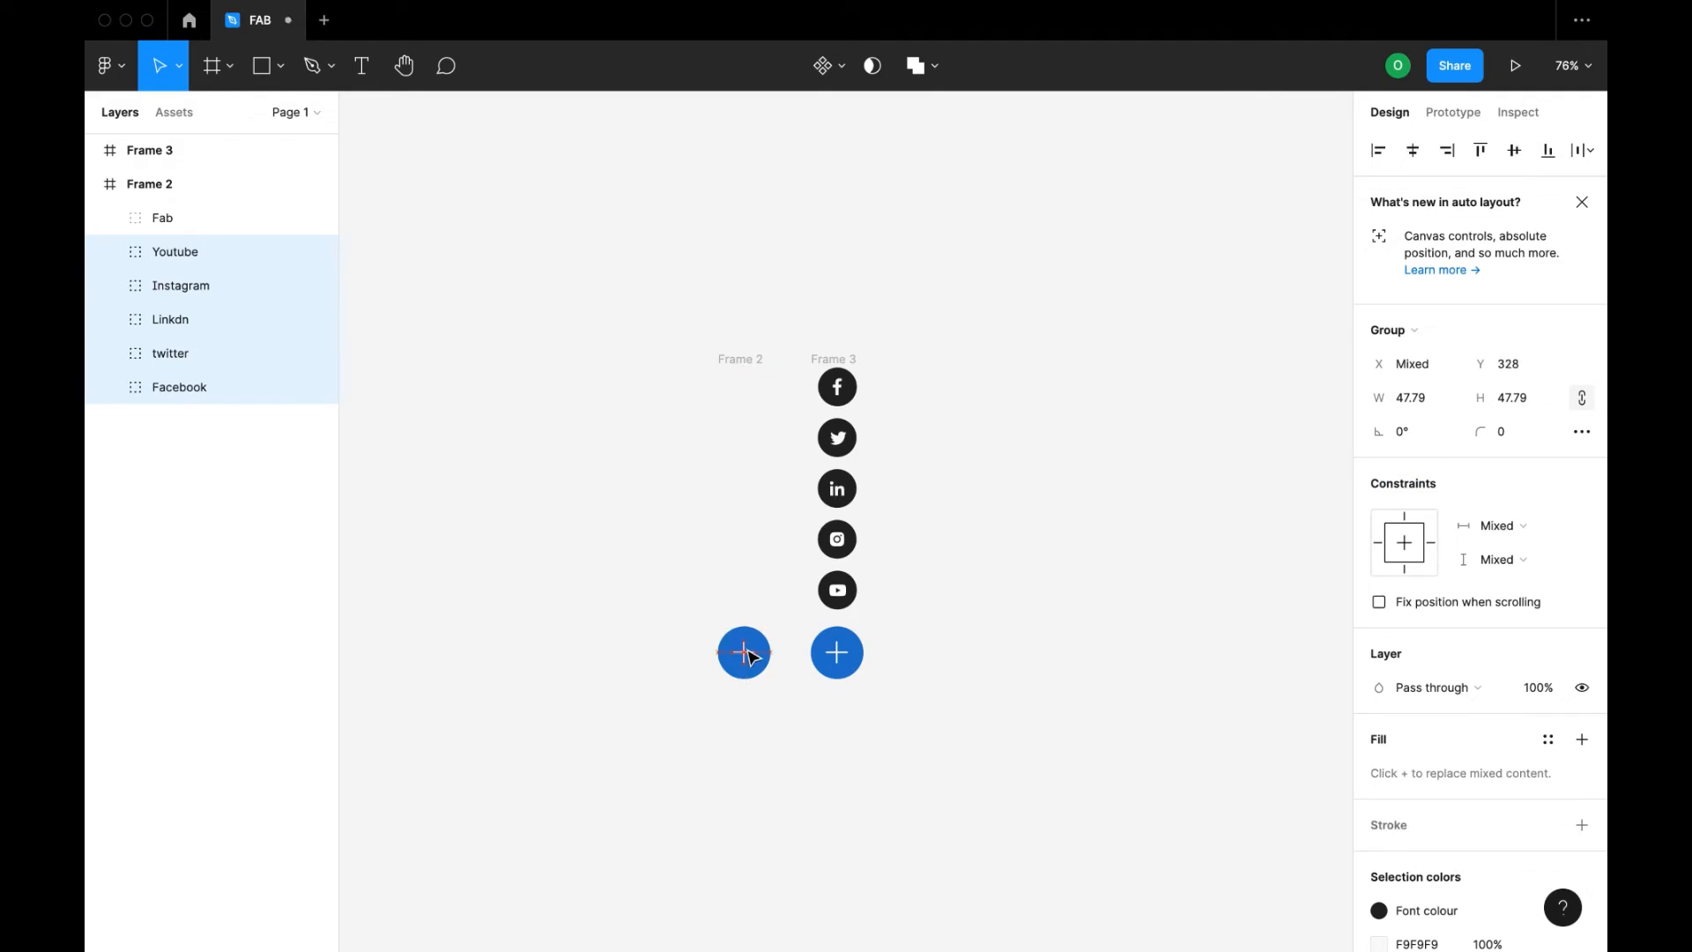
{"action": "left_click", "coordinate": [723, 386]}
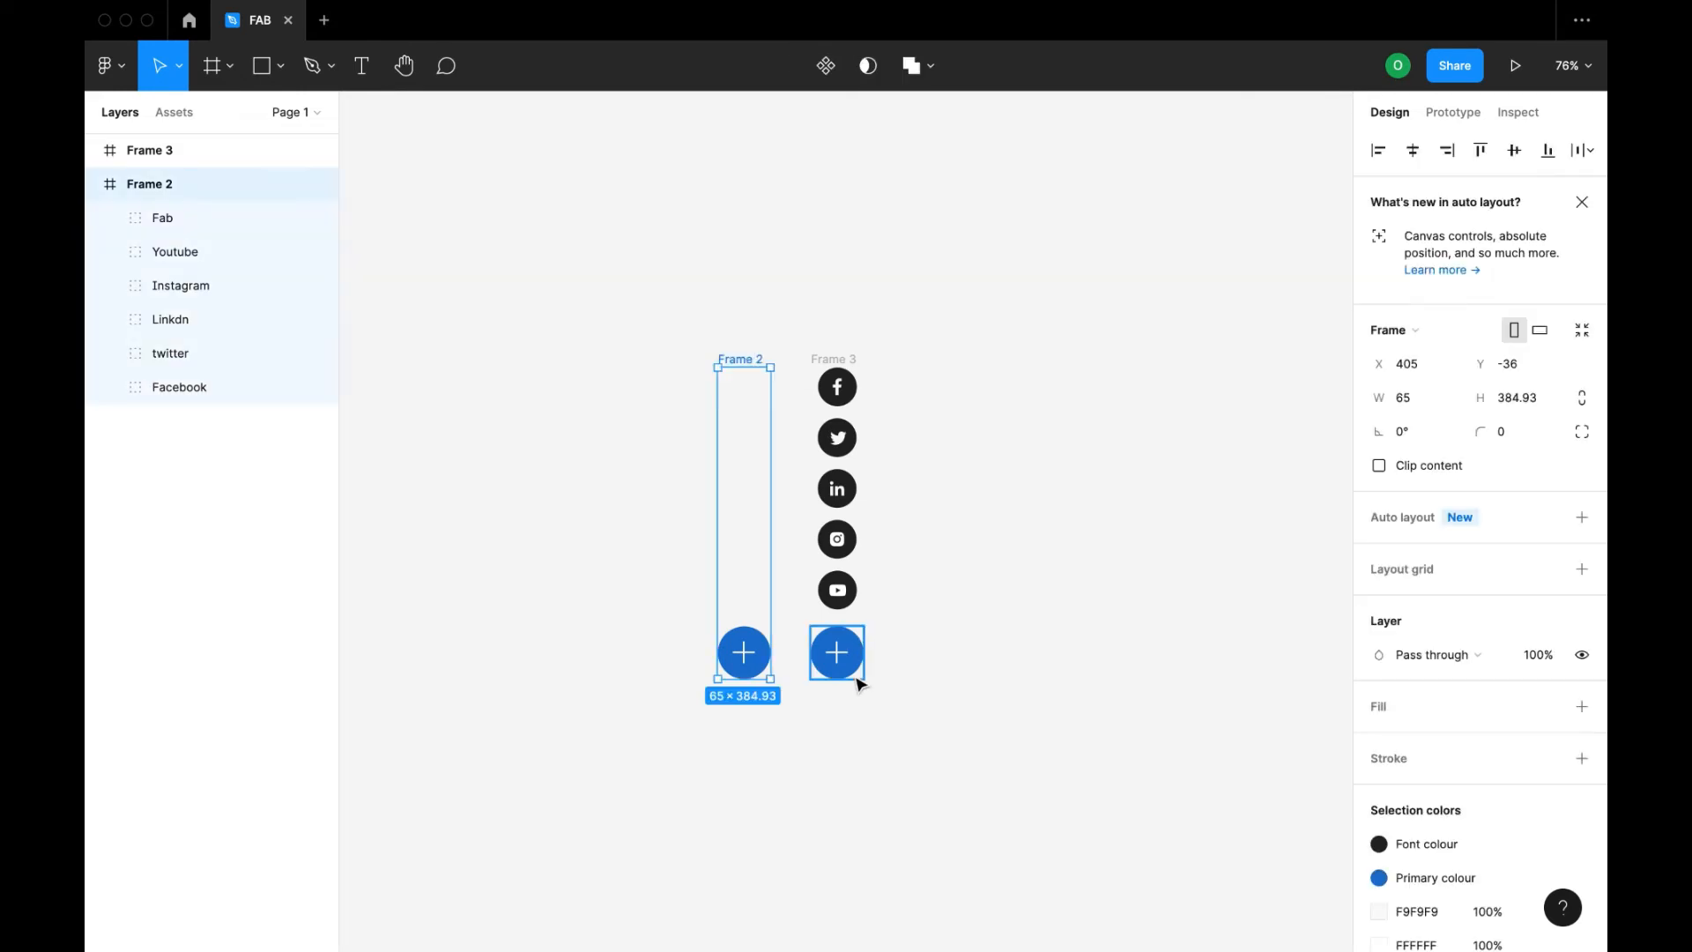
{"action": "left_click", "coordinate": [836, 653]}
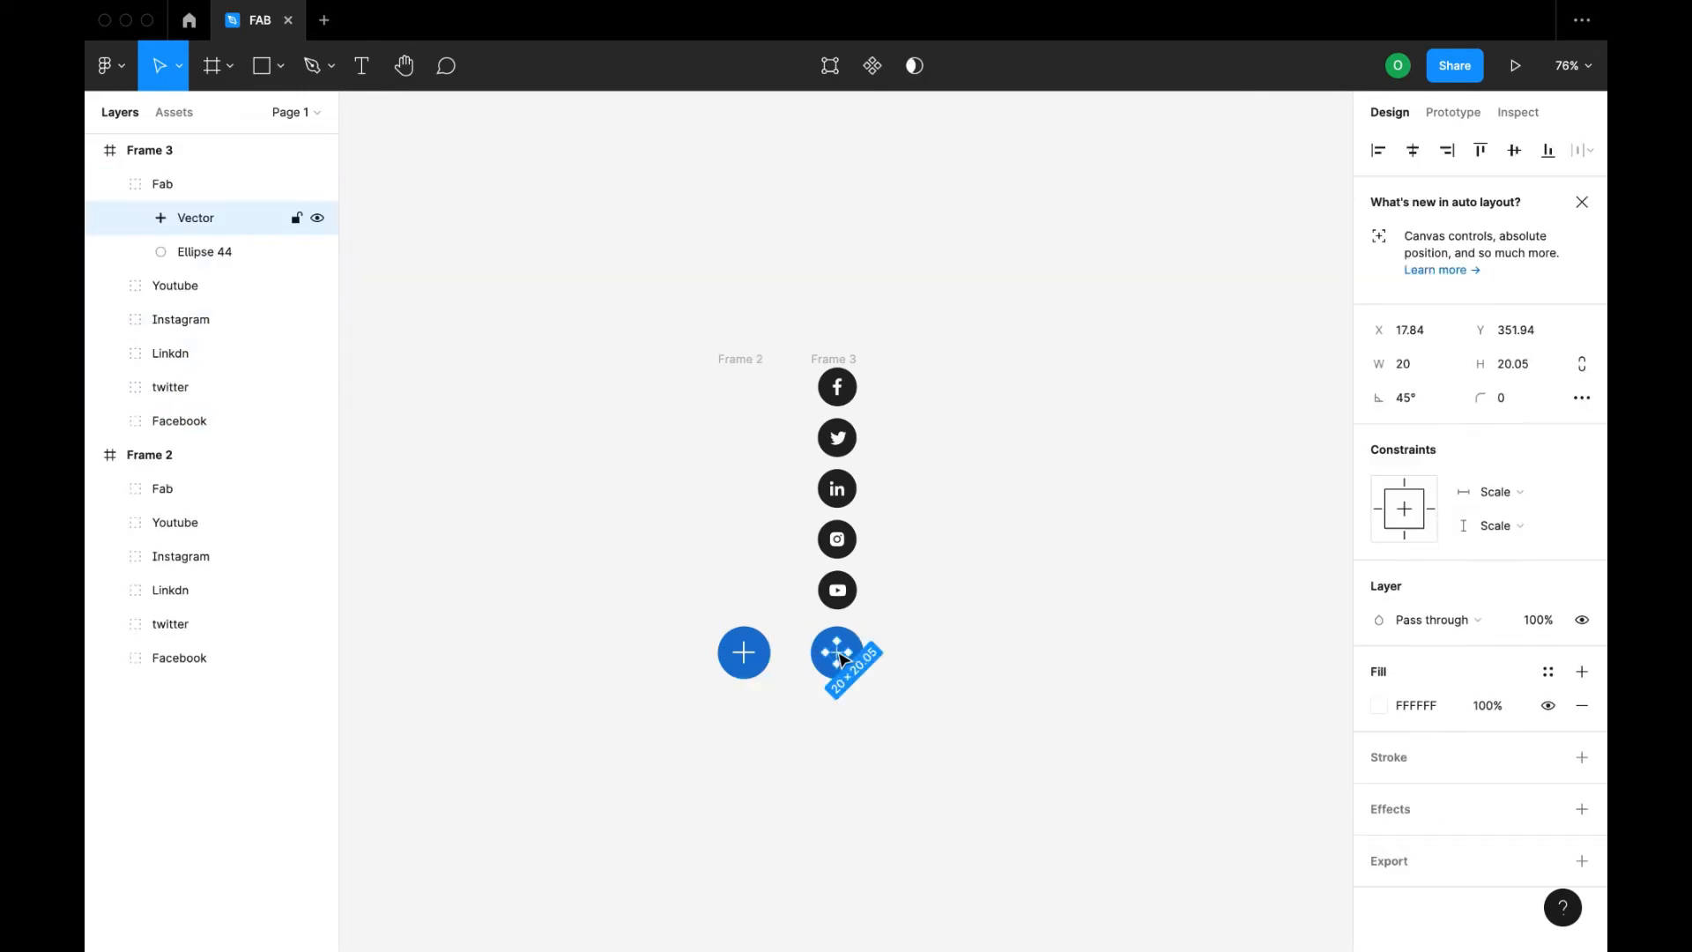
{"action": "left_click", "coordinate": [1408, 398]}
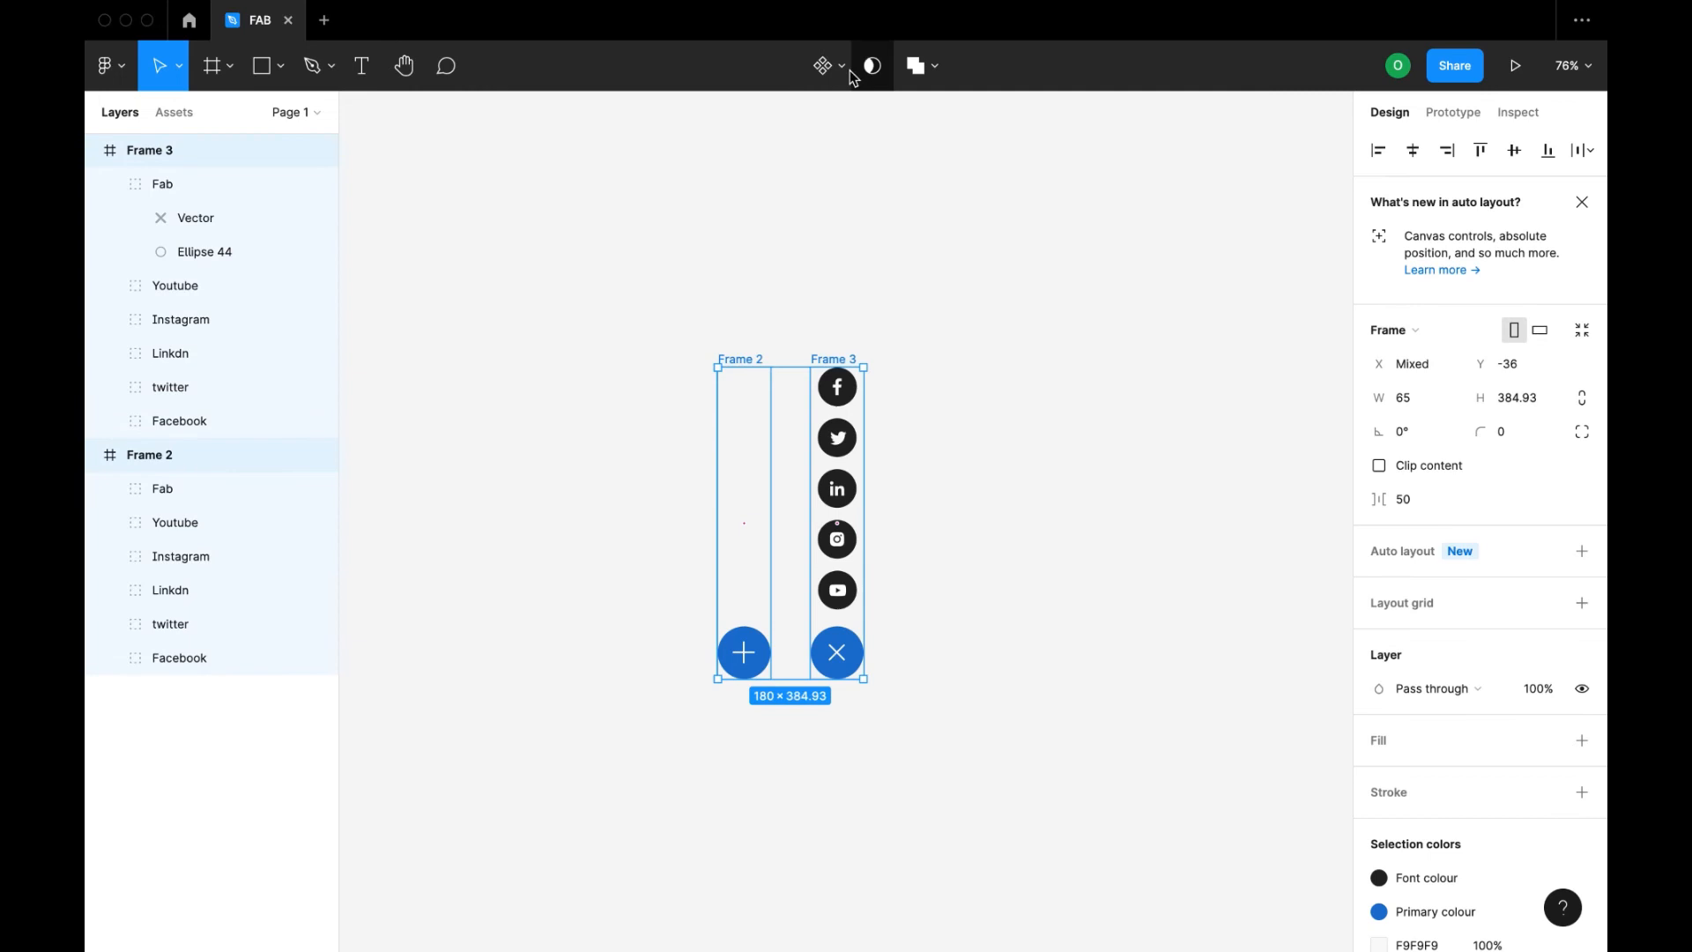
- Create component set Component 1 from Frame 2 and Frame 3
{"action": "left_click", "coordinate": [841, 66]}
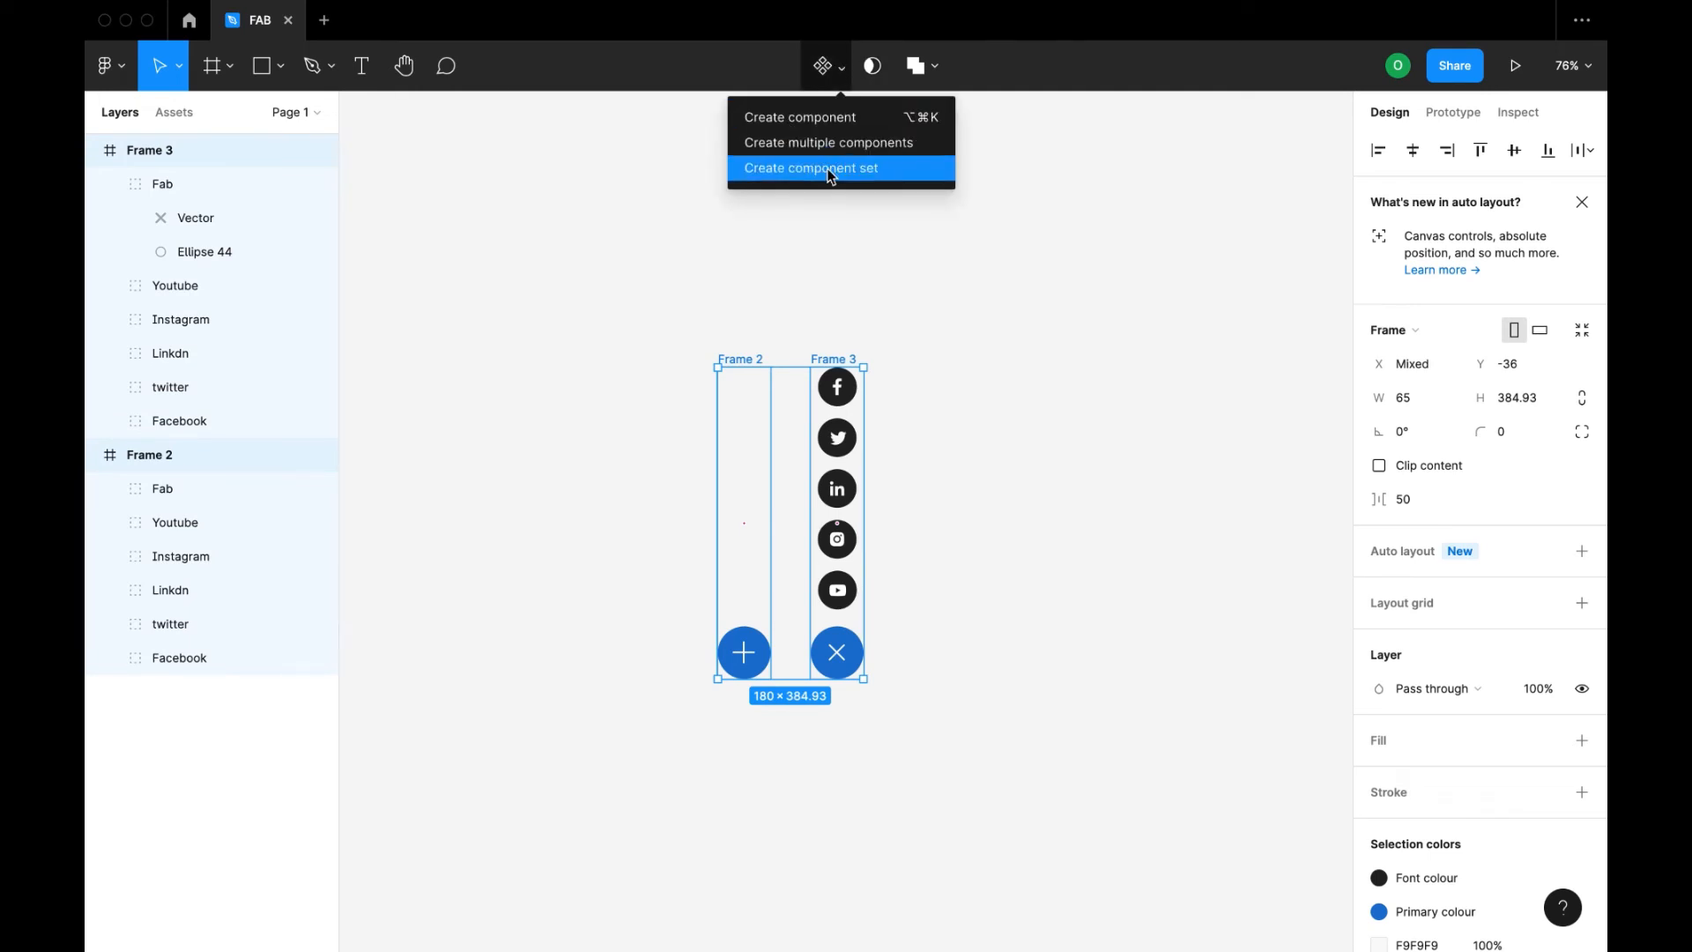
{"action": "left_click", "coordinate": [810, 168]}
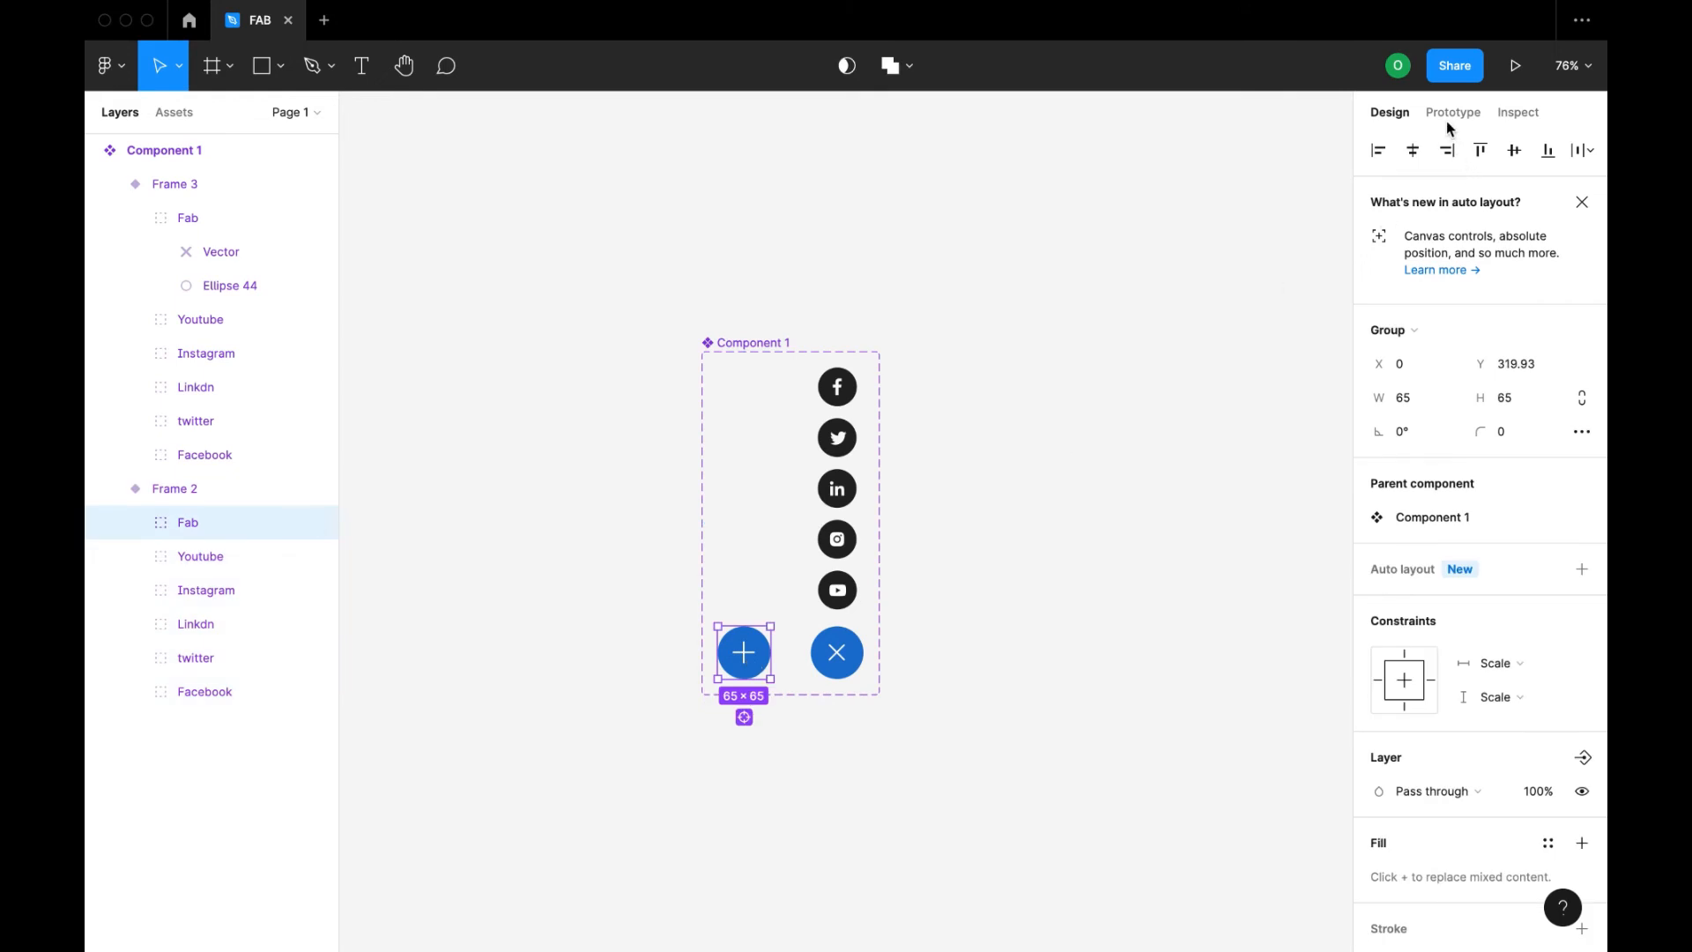
- Add On click → Change to interactions between the plus and close Fab variants, with a transition animation
{"action": "left_click", "coordinate": [1452, 112]}
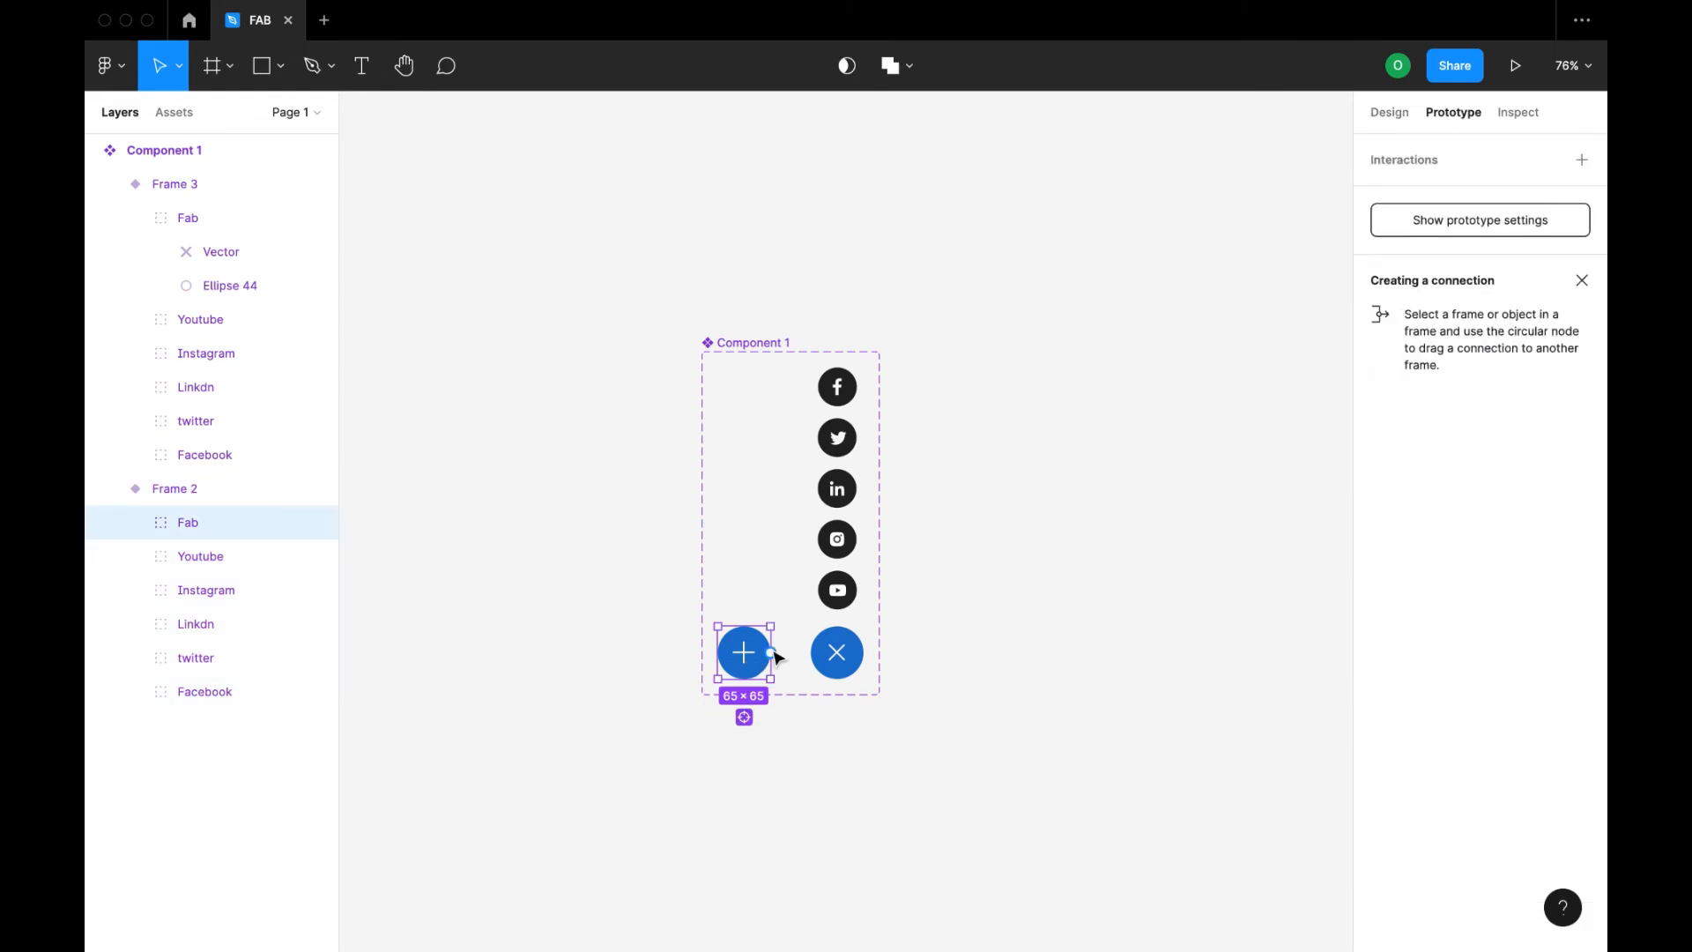
{"action": "left_click_drag", "start_coordinate": [768, 652], "coordinate": [836, 652]}
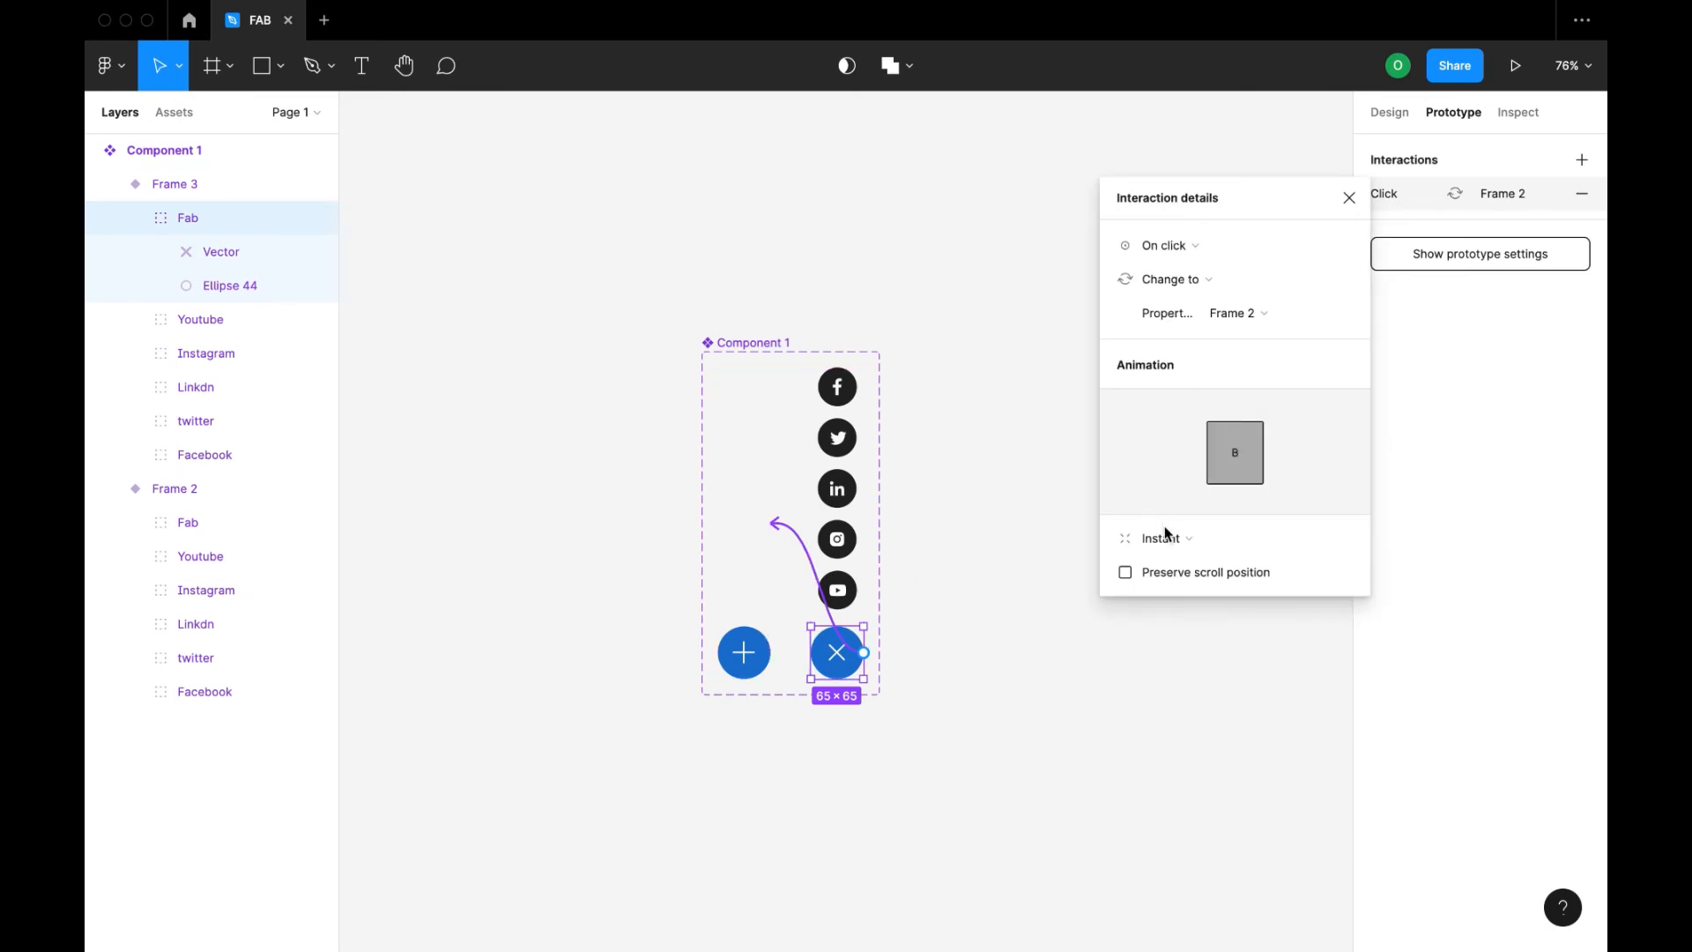
{"action": "left_click", "coordinate": [1163, 538]}
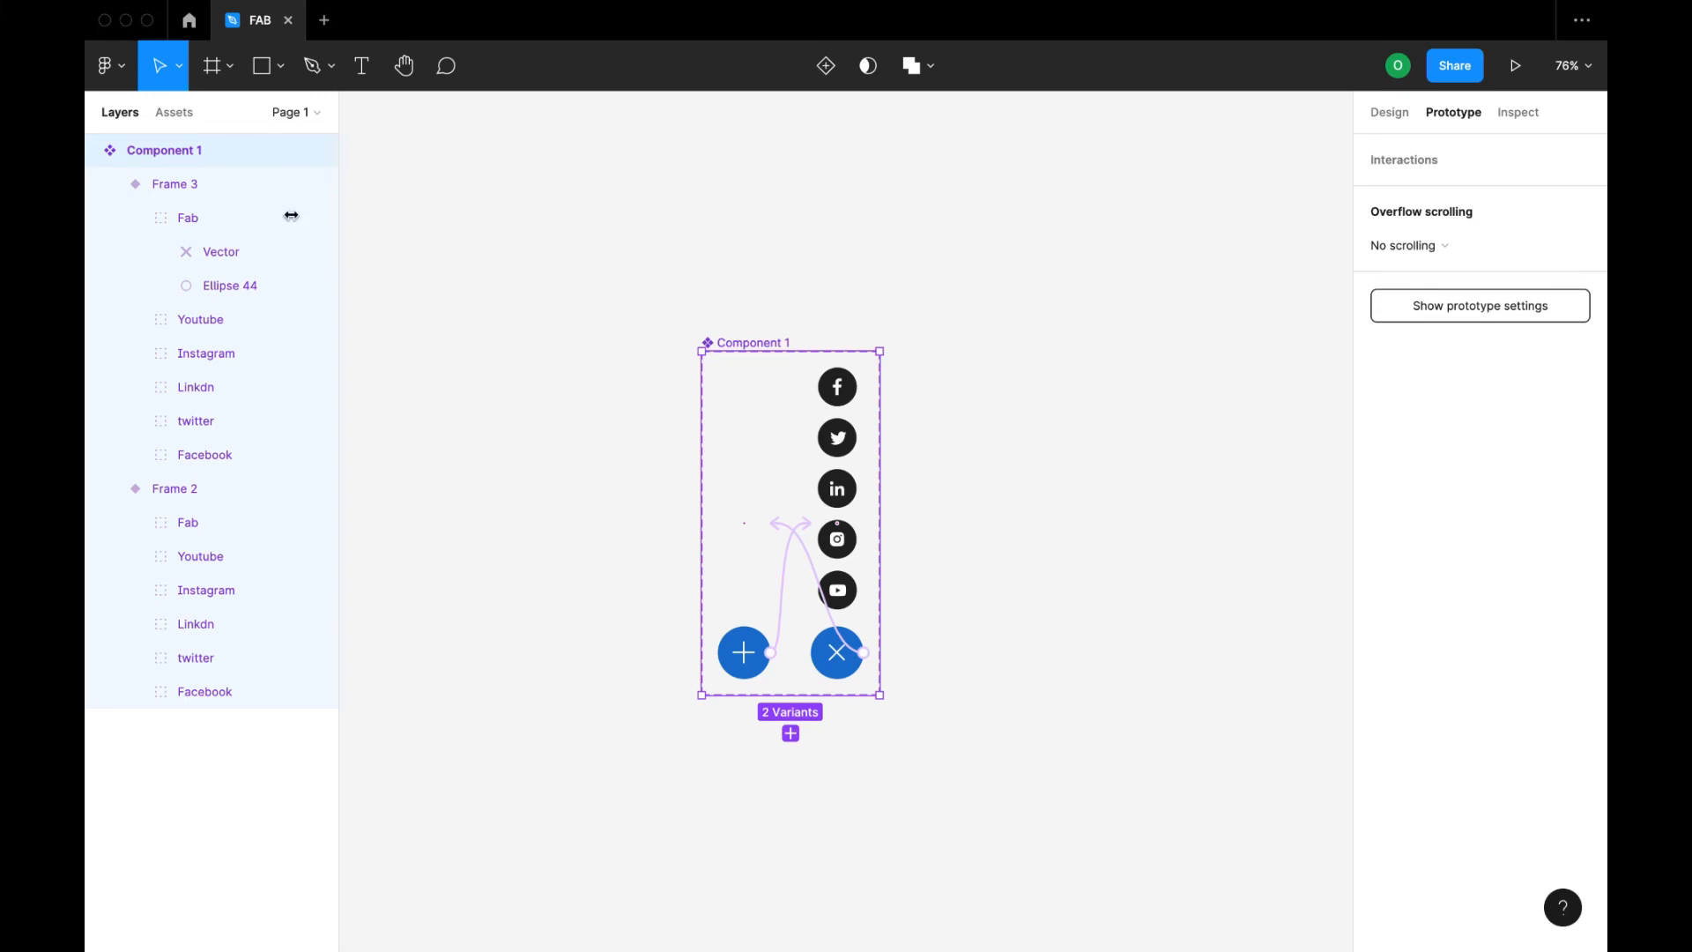
- Show Local components and add an iPhone 11 Pro / X frame for the button instance
{"action": "left_click", "coordinate": [91, 150]}
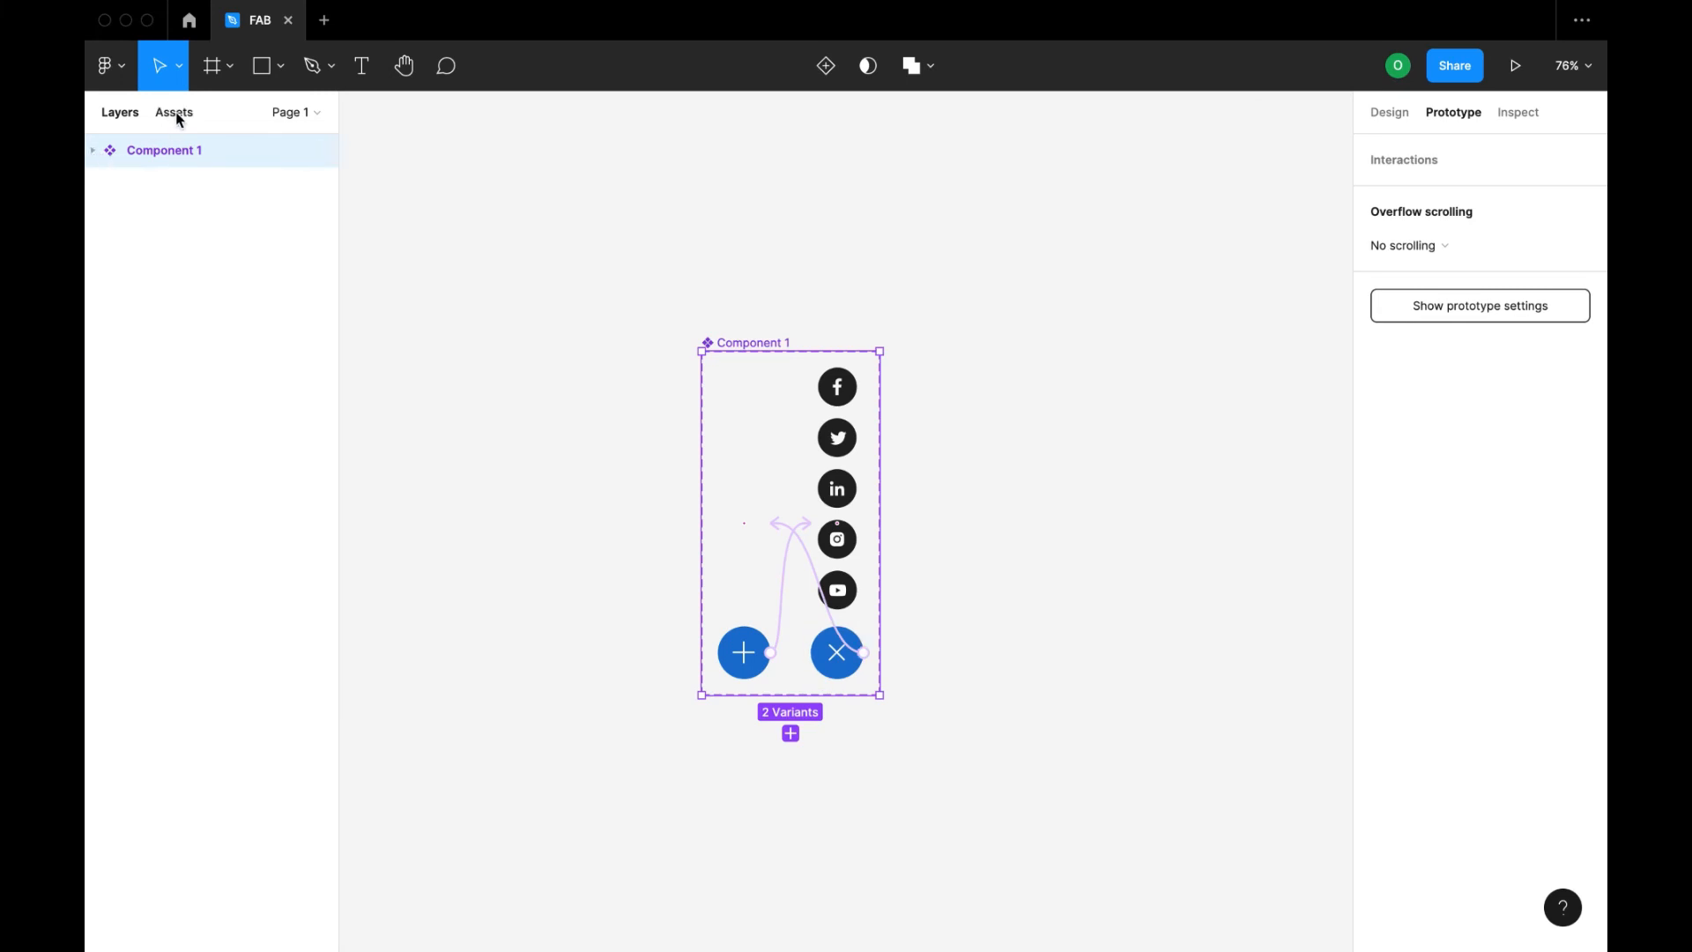
{"action": "left_click", "coordinate": [174, 112]}
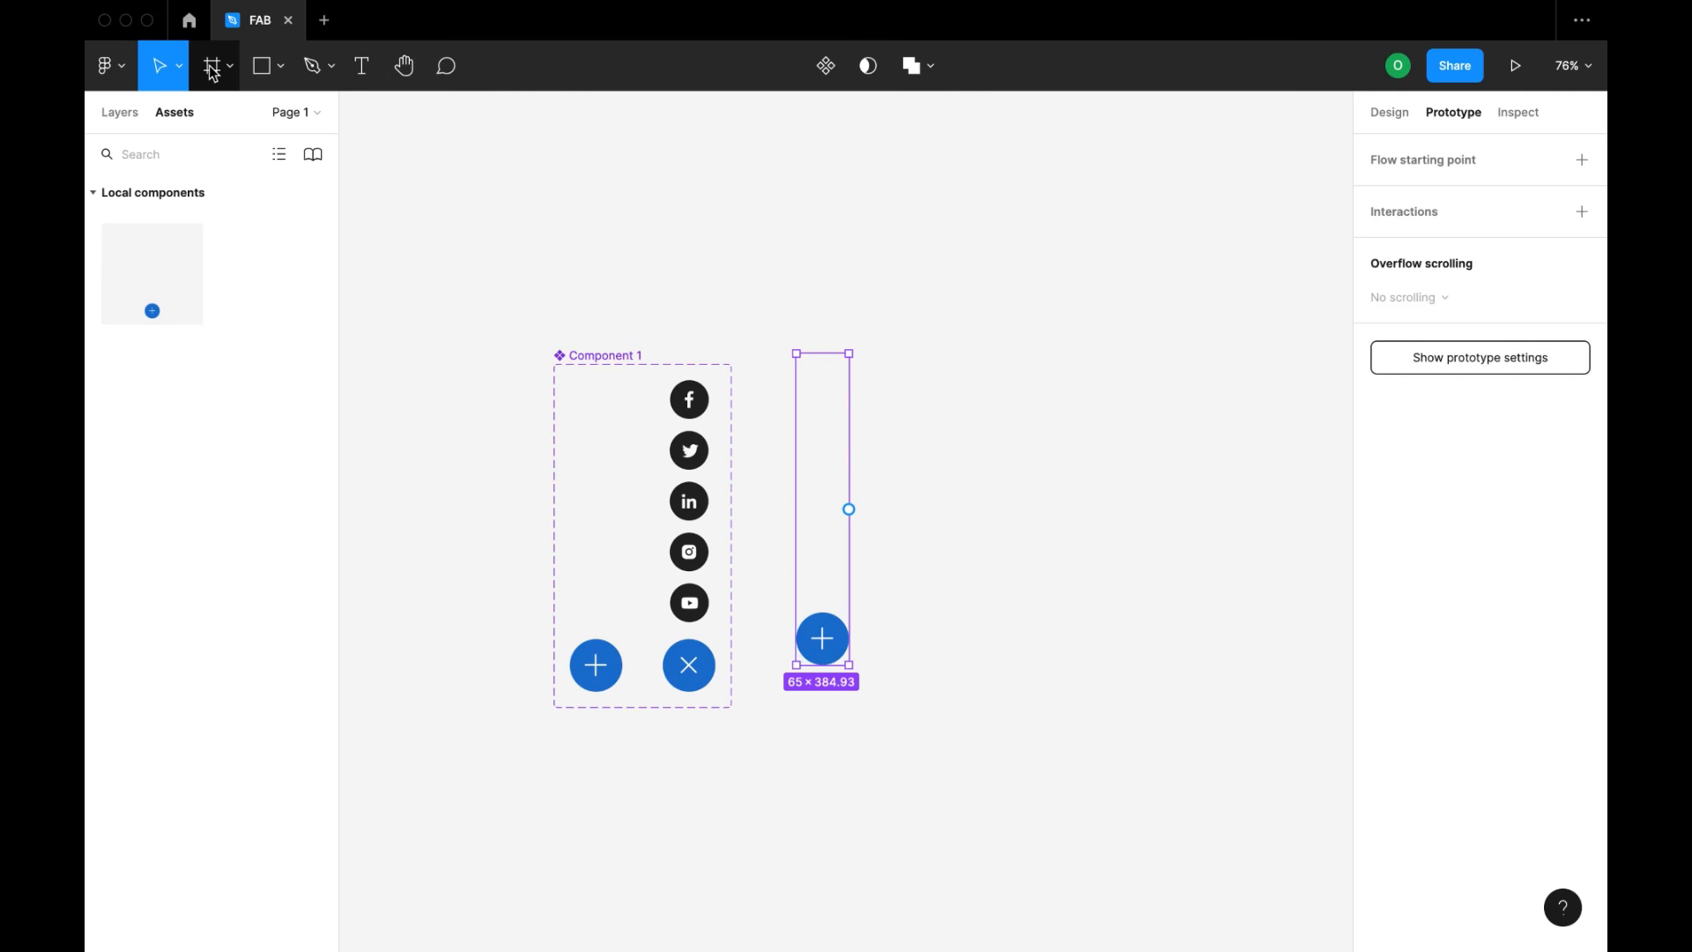
{"action": "left_click", "coordinate": [212, 66]}
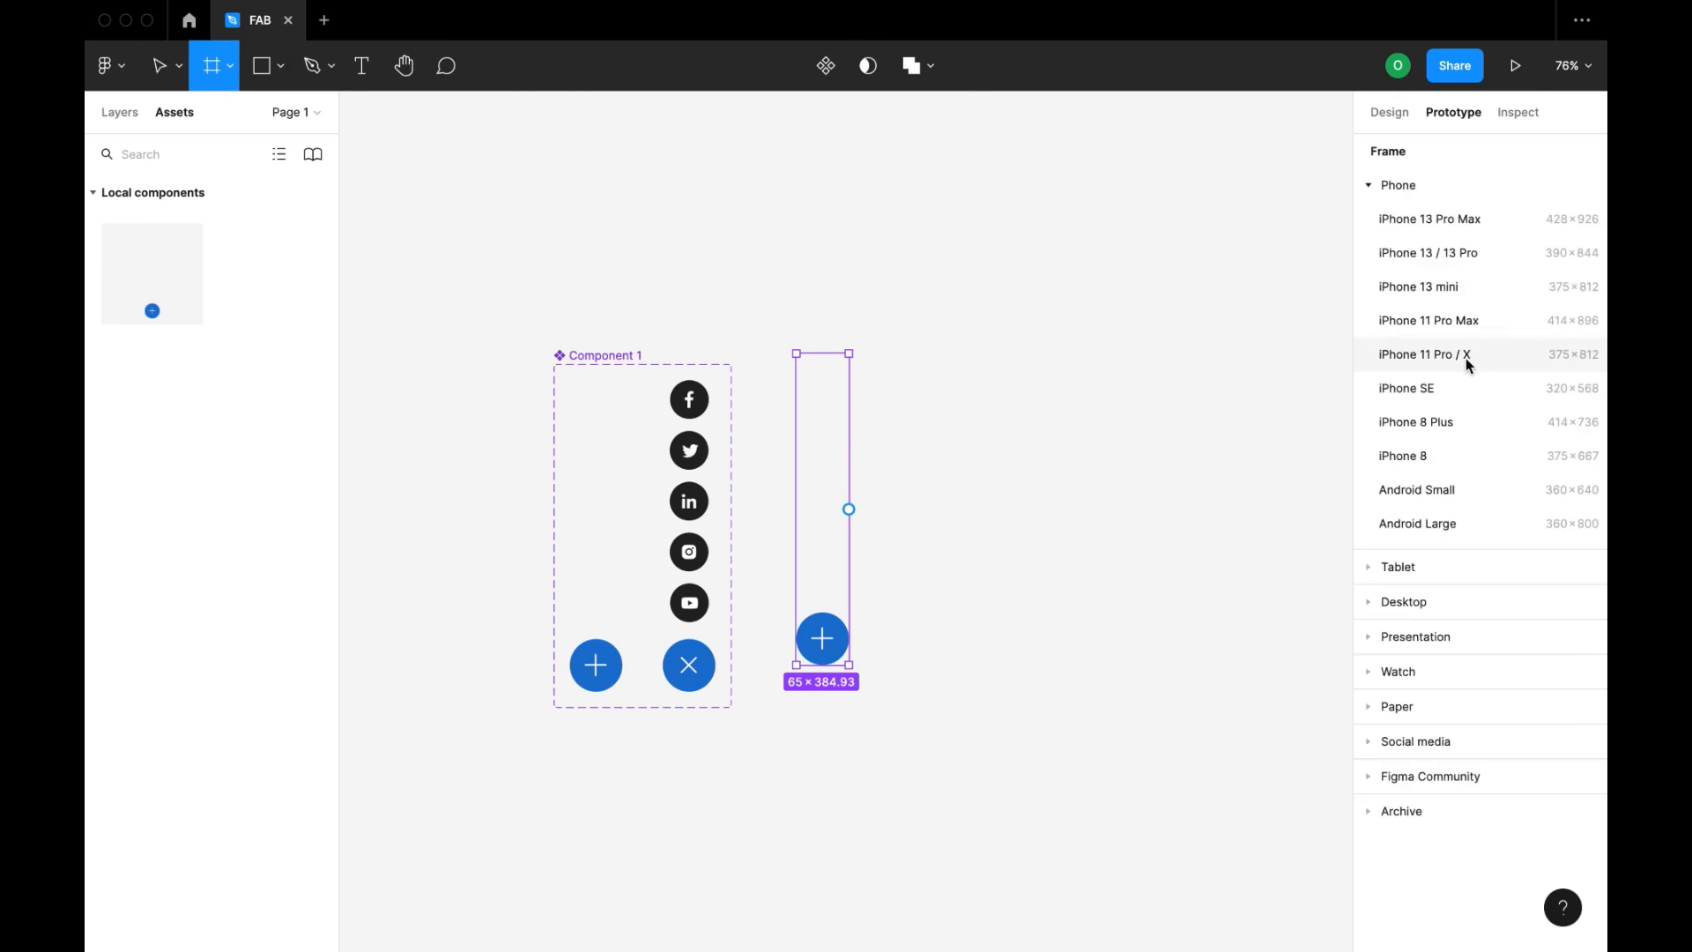
{"action": "left_click", "coordinate": [1424, 354]}
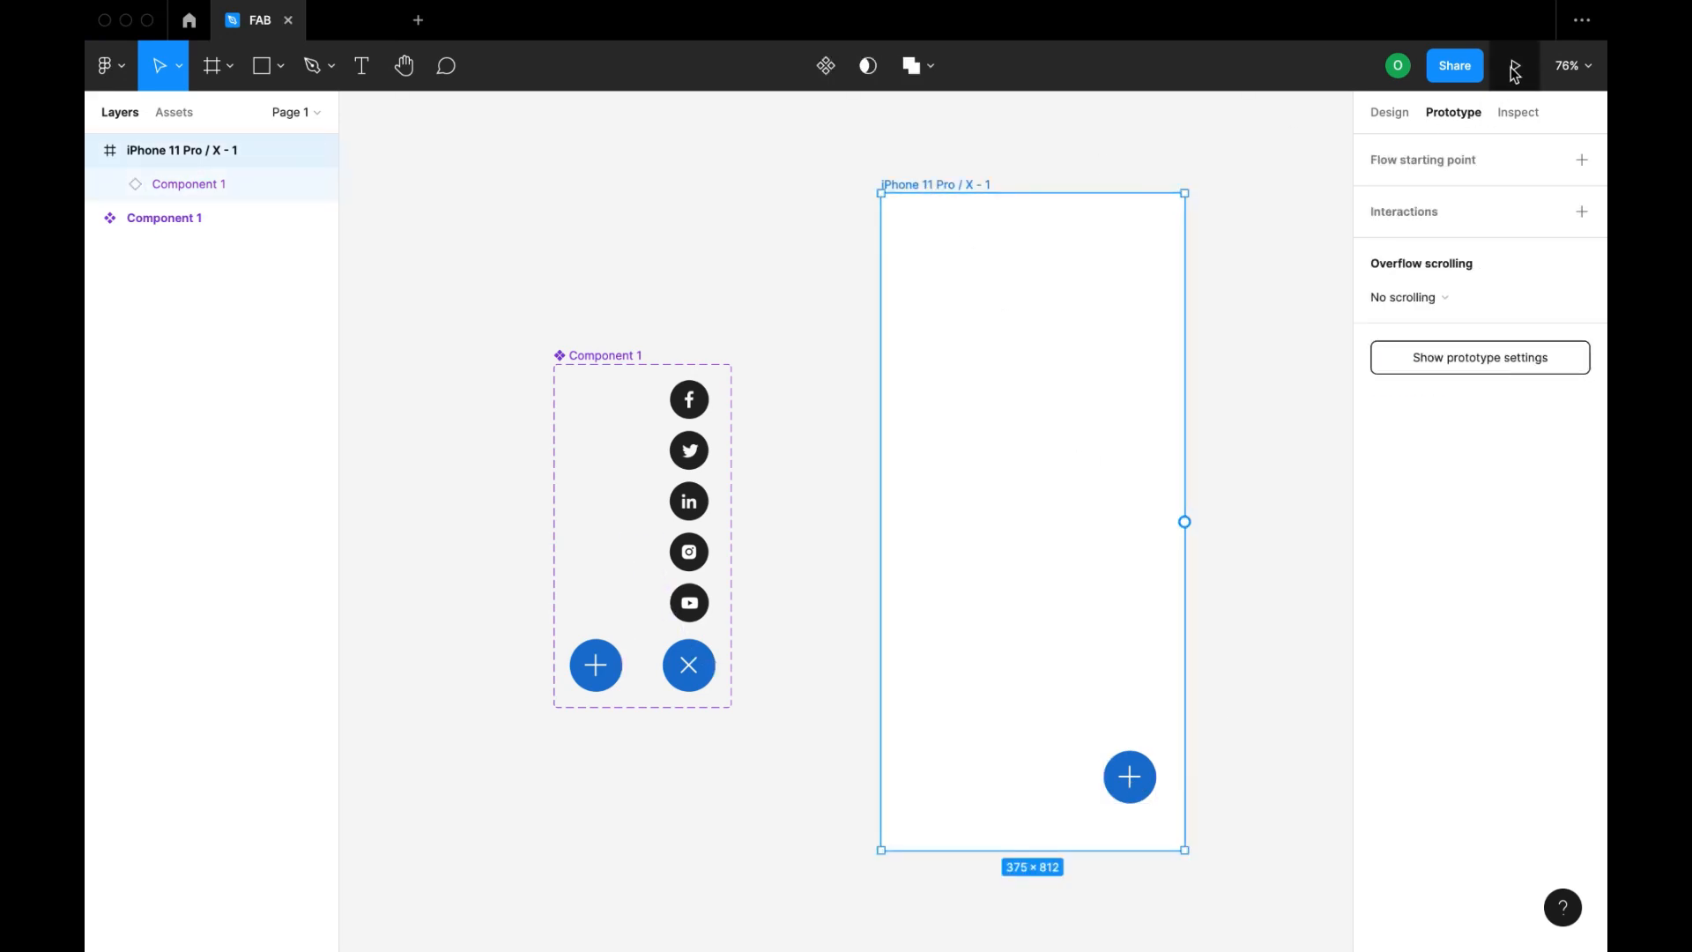
- Run the prototype preview and tap the plus button to expand the five social icons
{"action": "left_click", "coordinate": [1515, 66]}
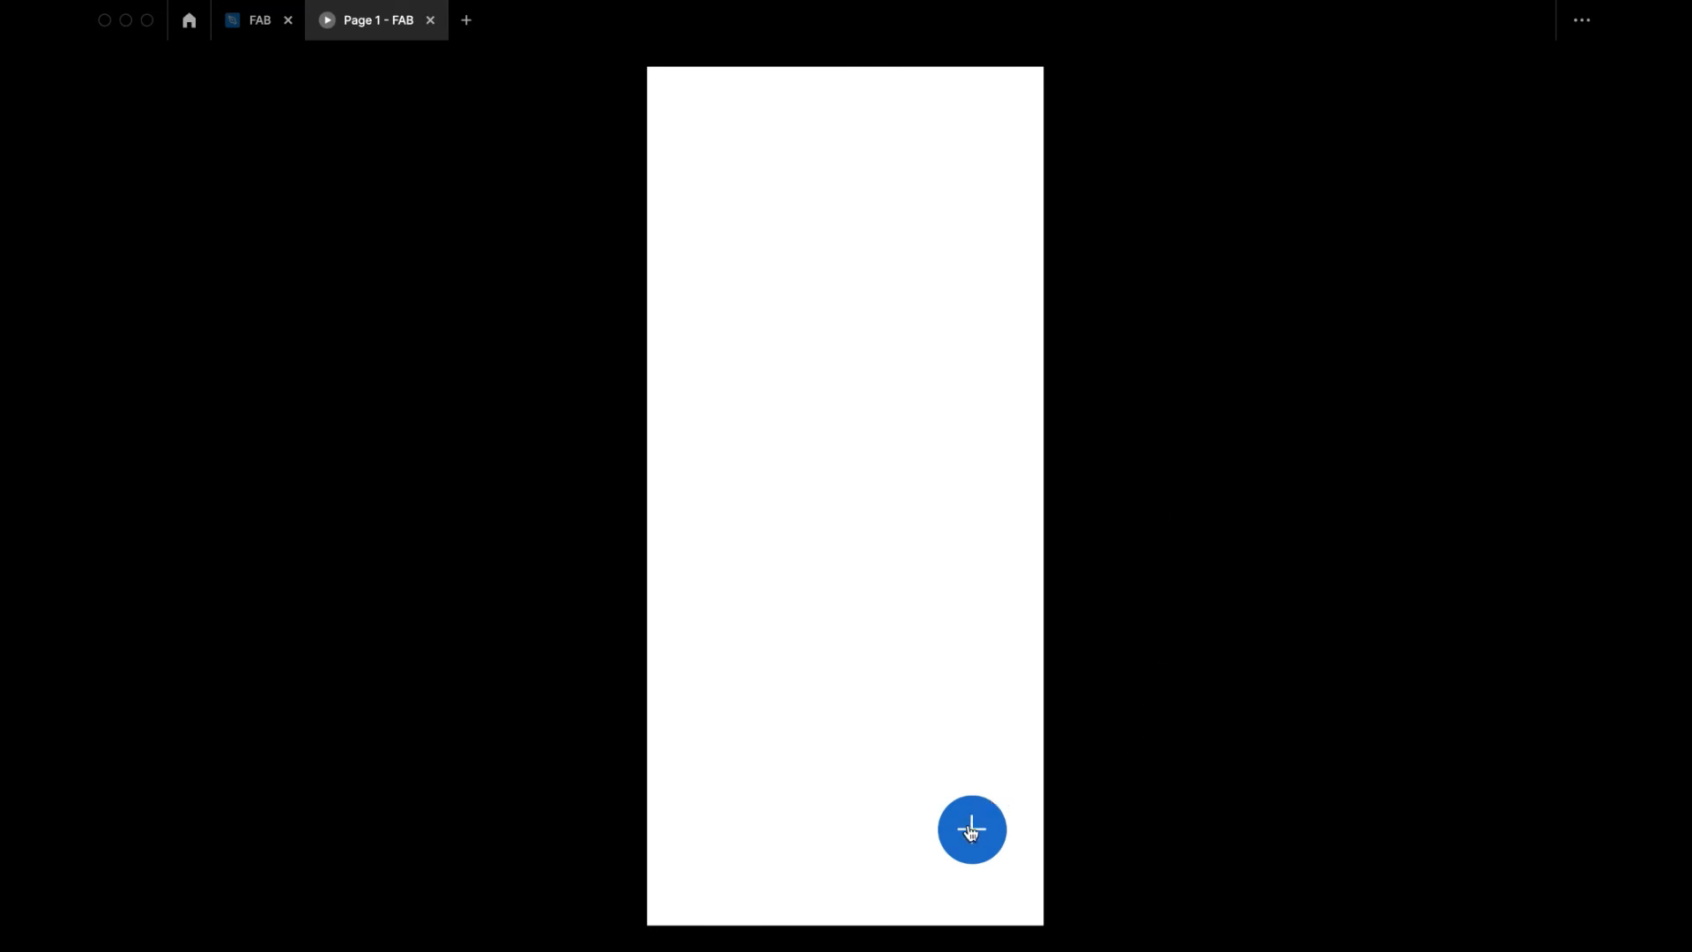
{"action": "left_click", "coordinate": [971, 830]}
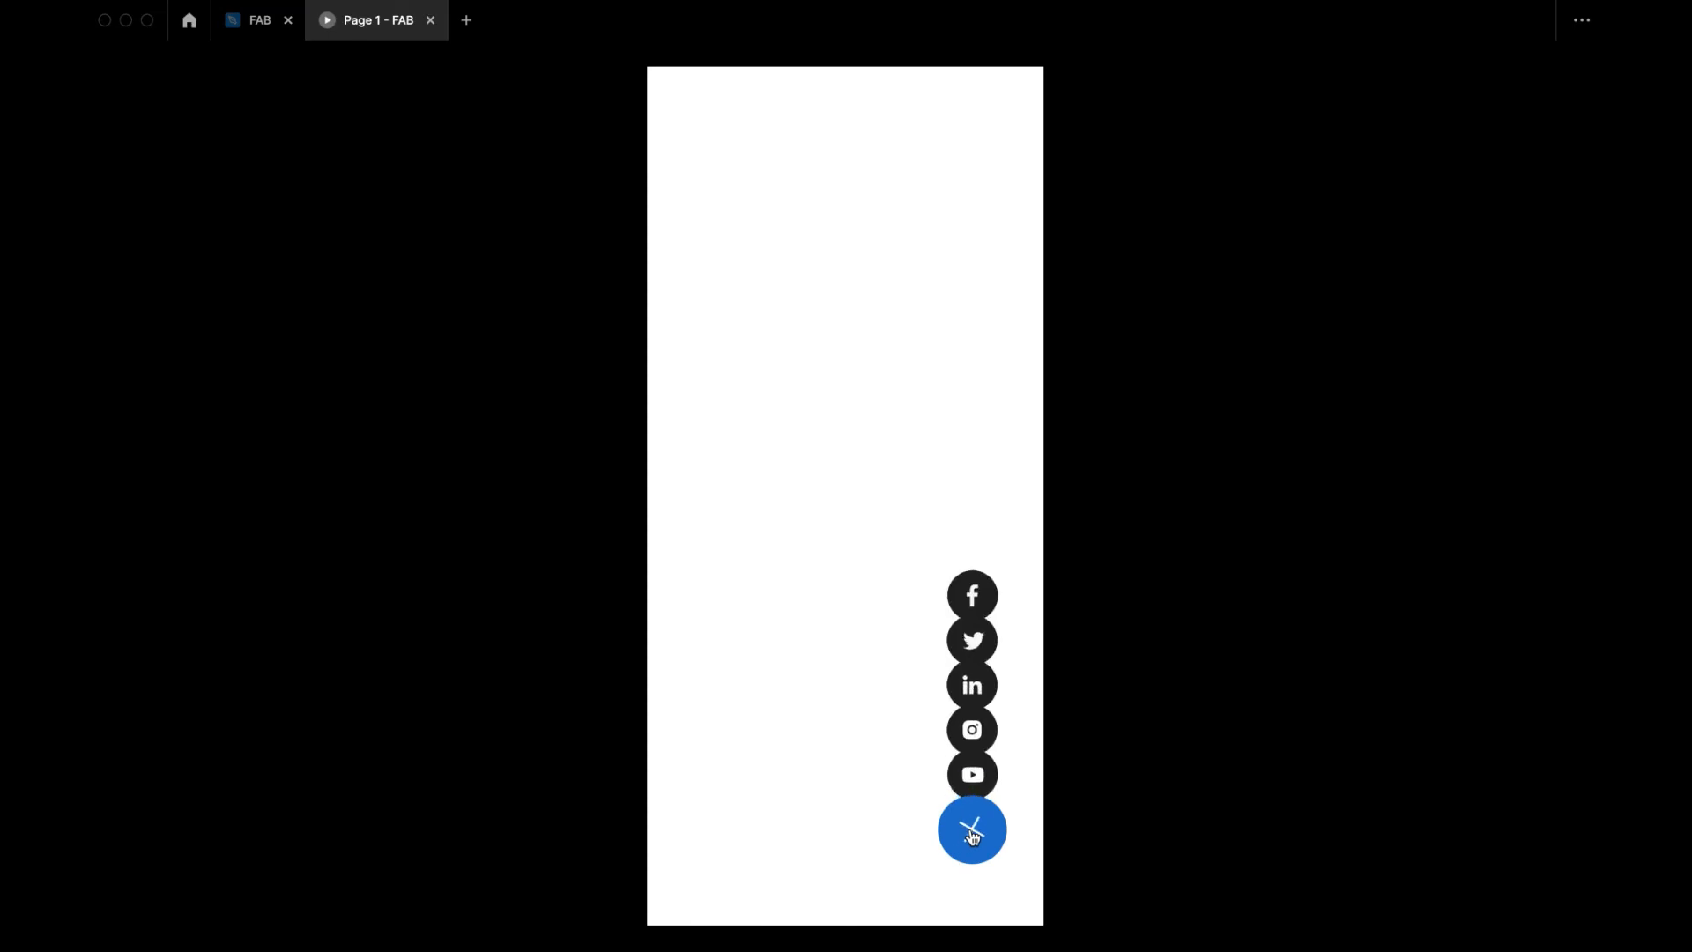
{"action": "left_click", "coordinate": [970, 828]}
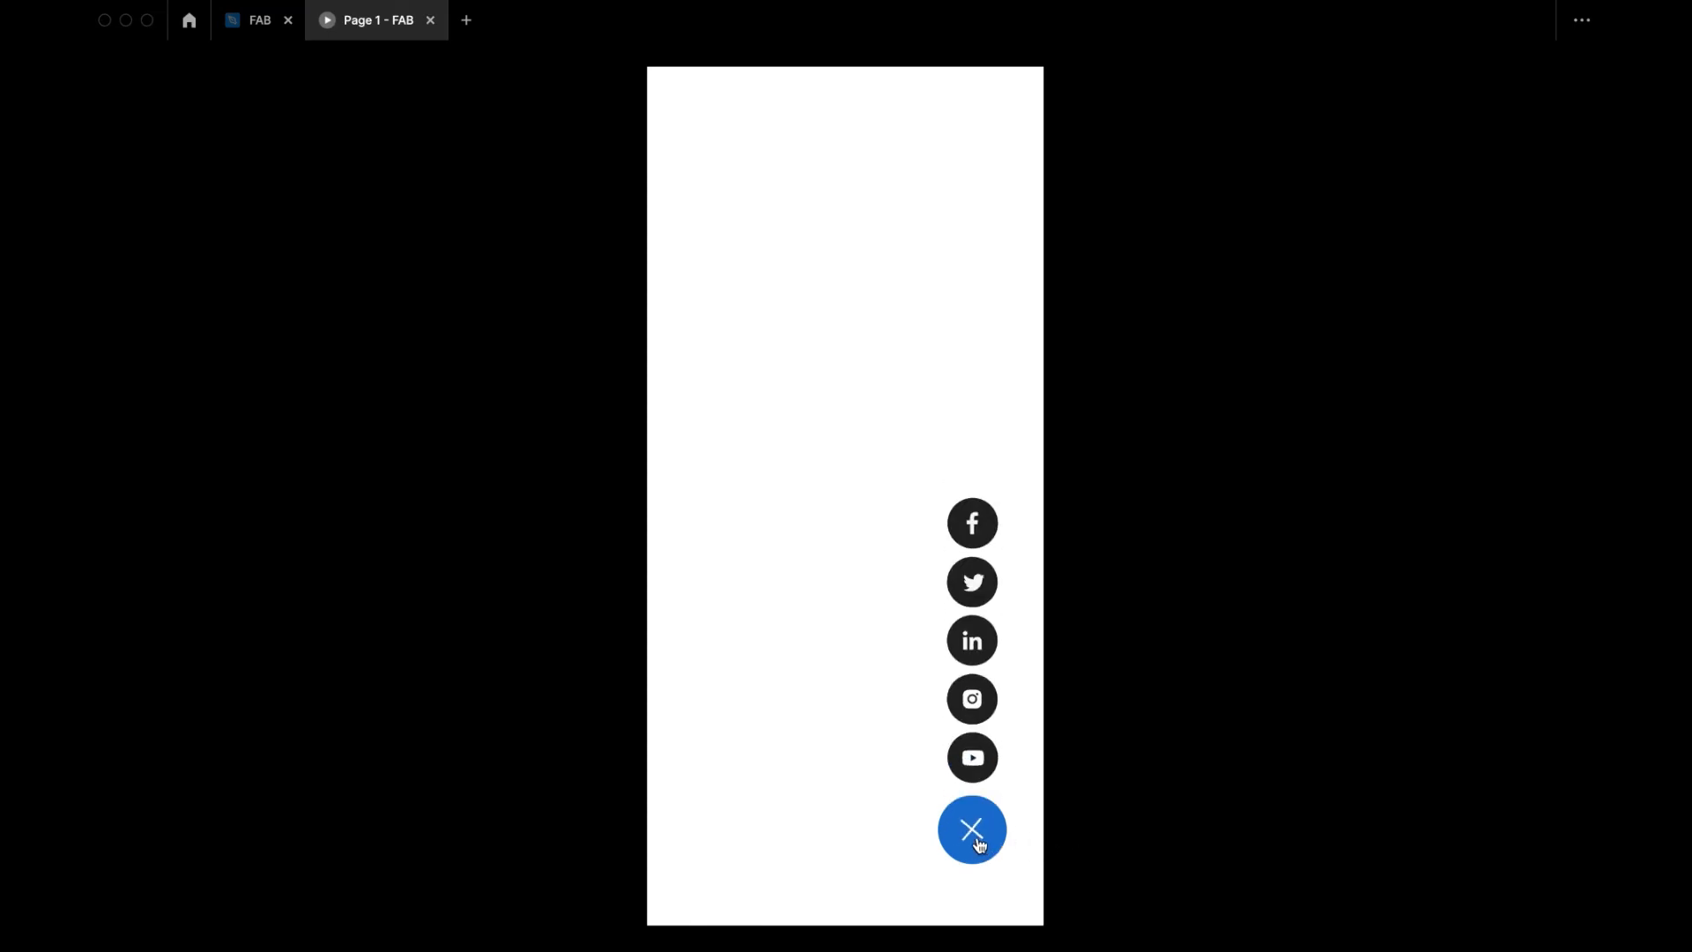